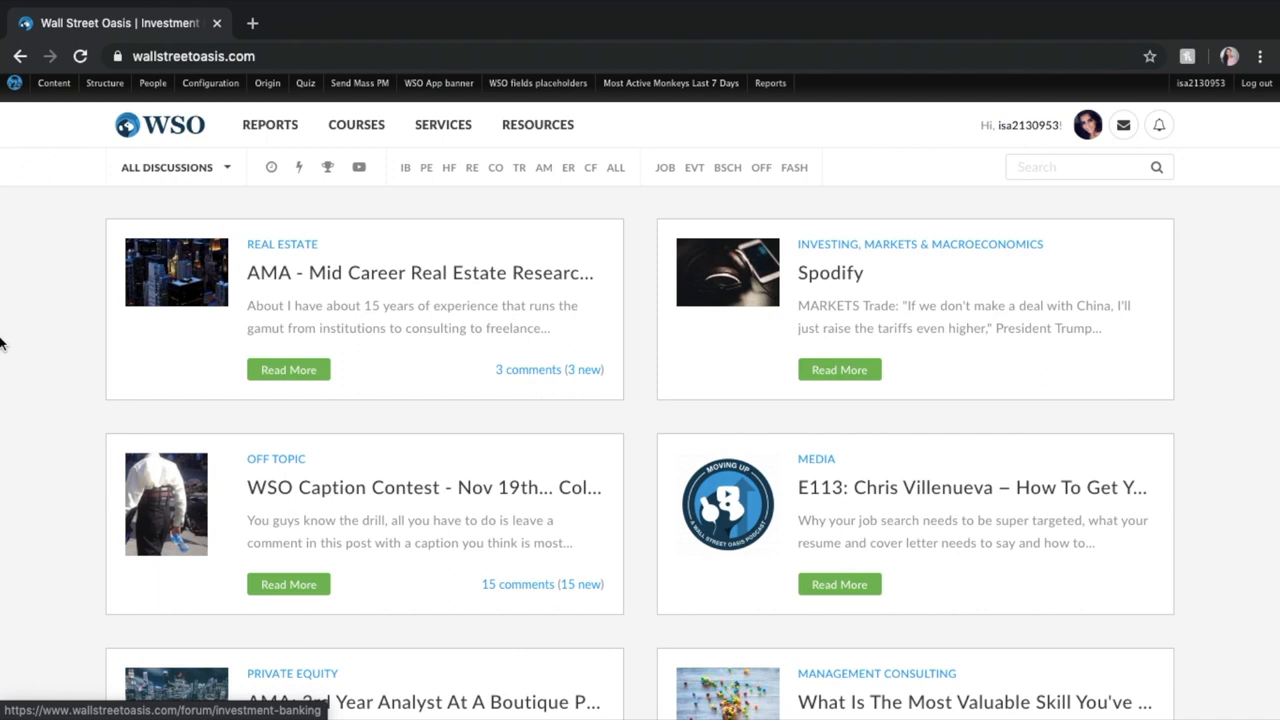
mouse_move(1064, 147)
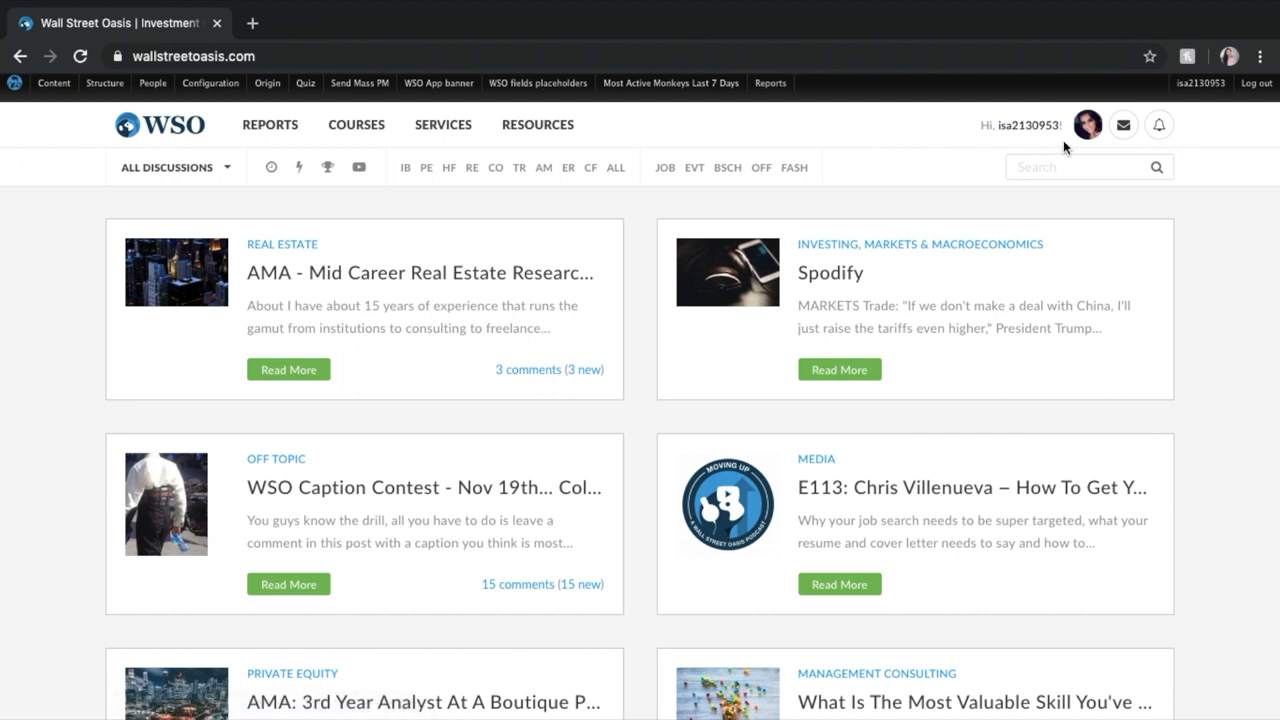
Step: Open 'Investment Banking University Stats' from the REPORTS menu
left_click(270, 124)
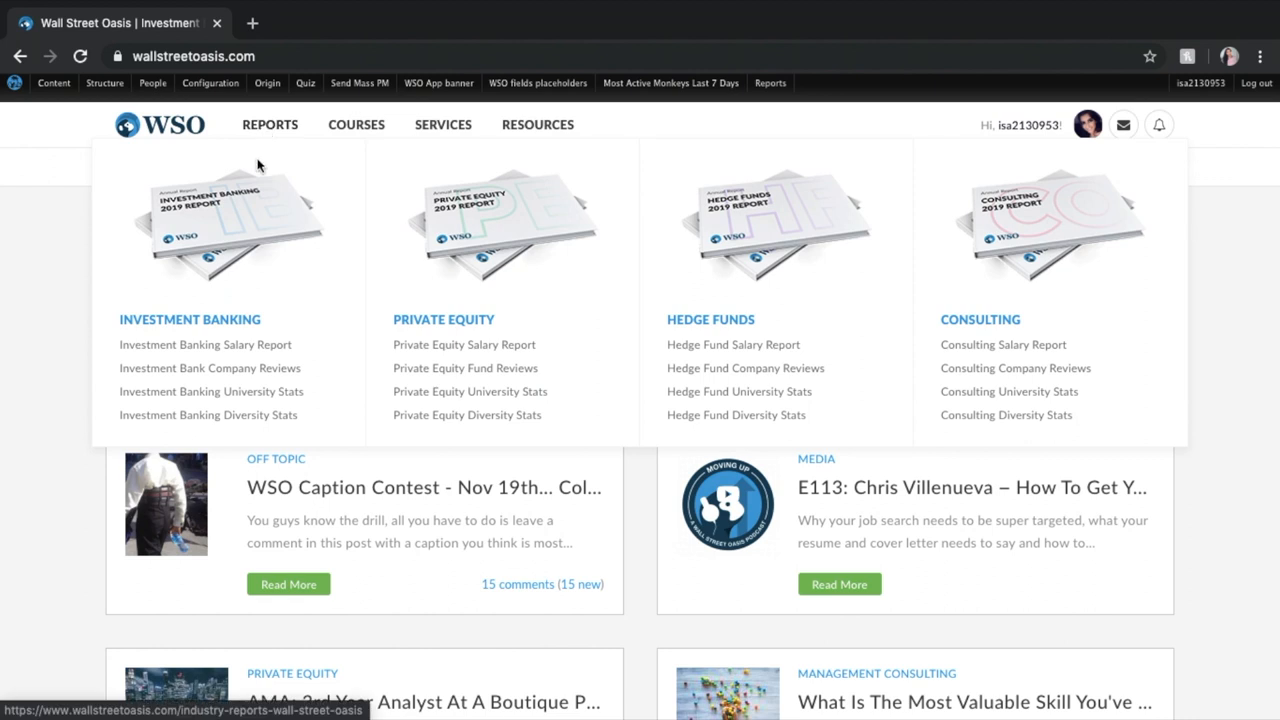
left_click(211, 391)
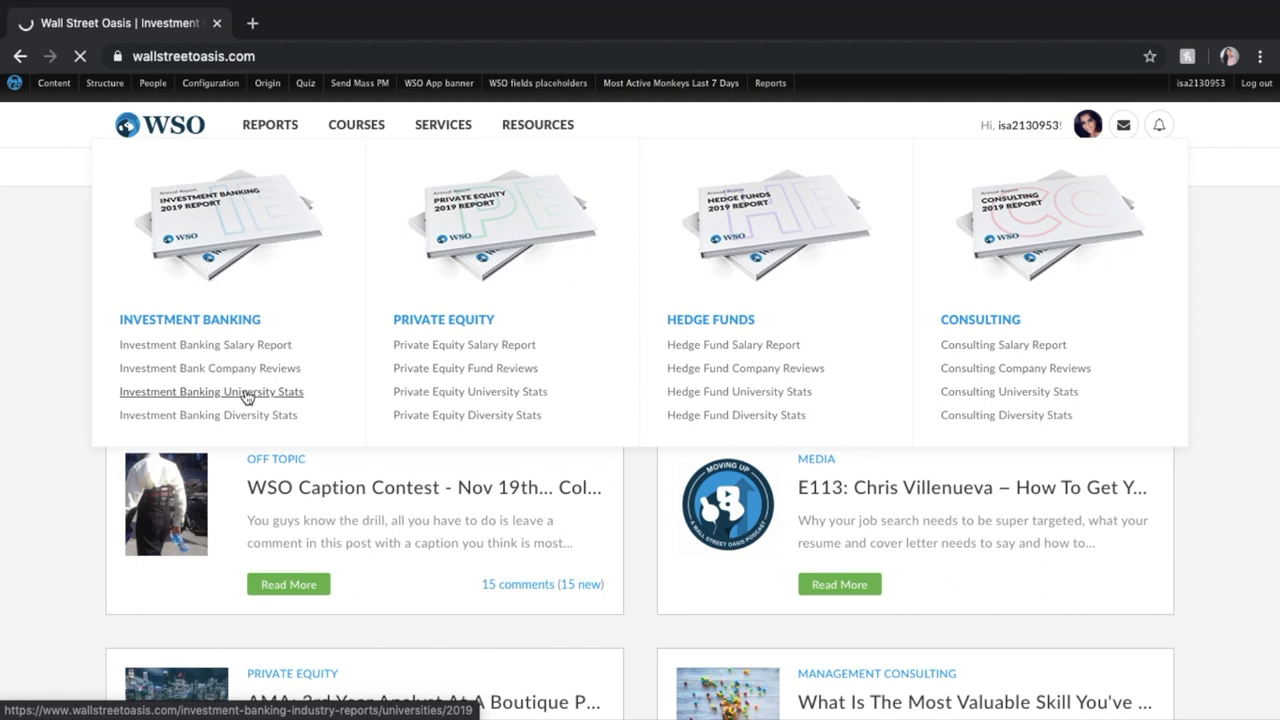
Step: Load the 2019 University Stats report and scroll to the 238-school Bulge Bracket table
left_click(211, 391)
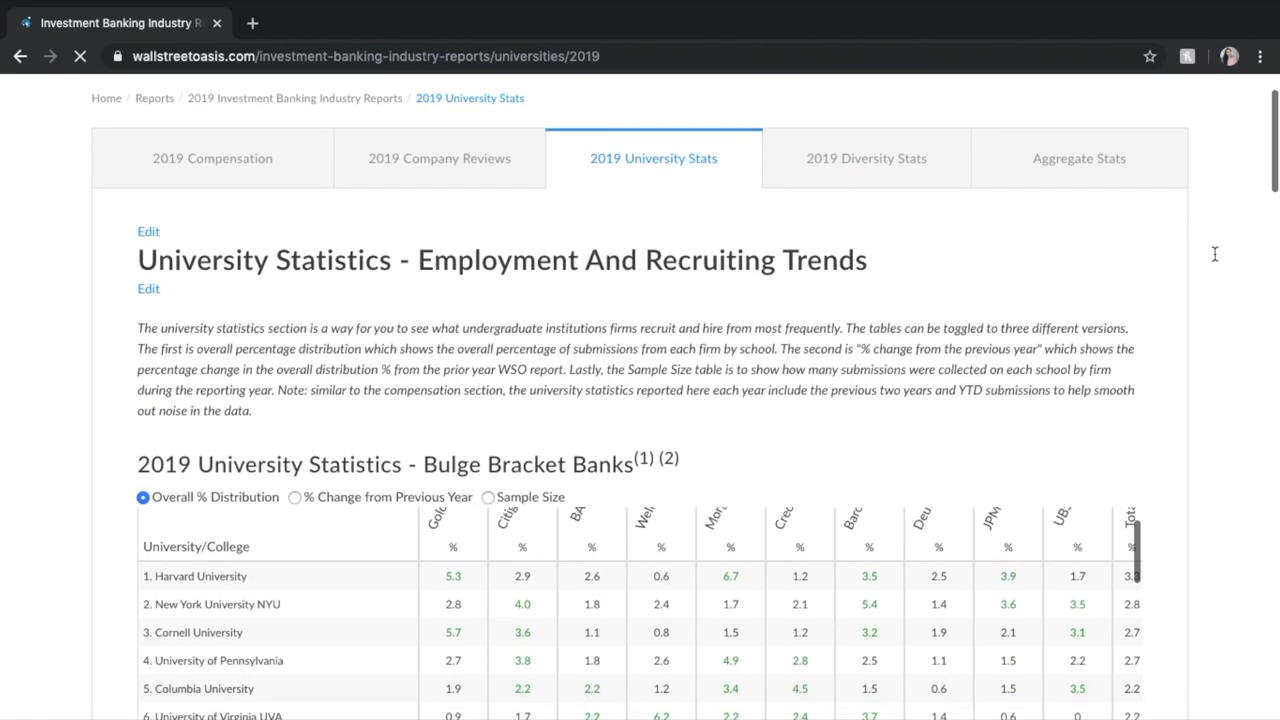
scroll("down", 3)
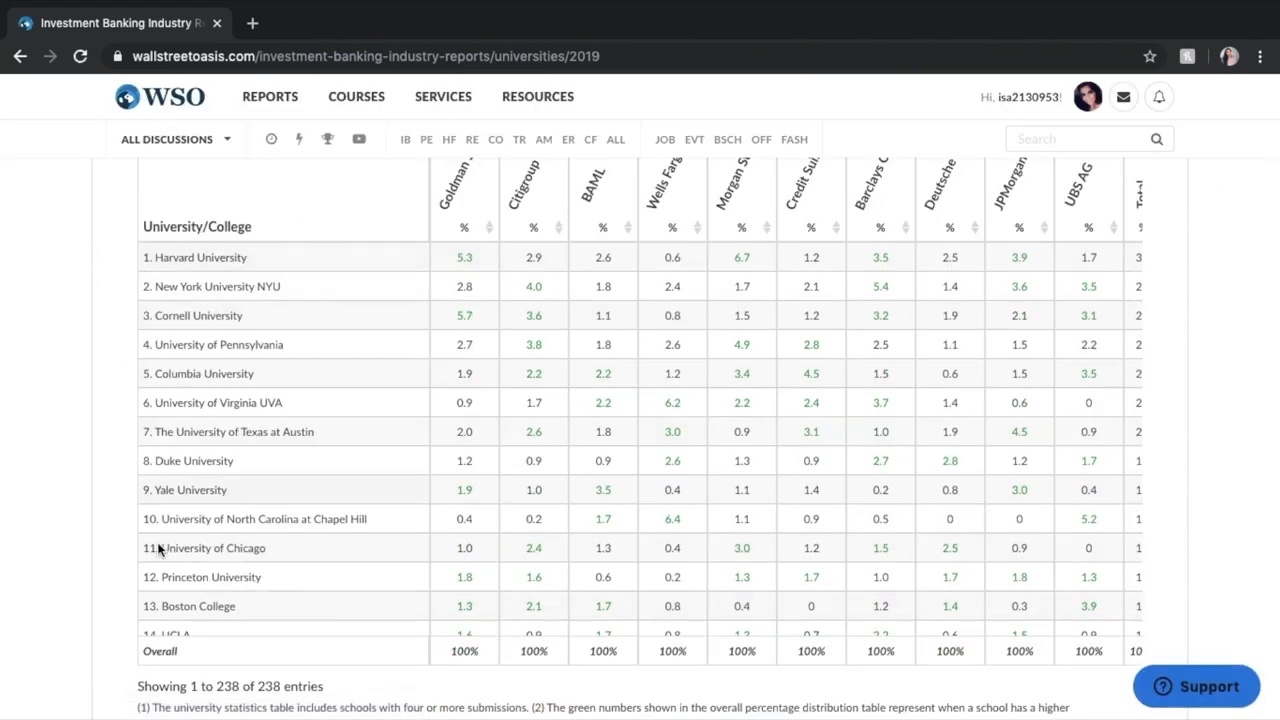
mouse_move(425, 177)
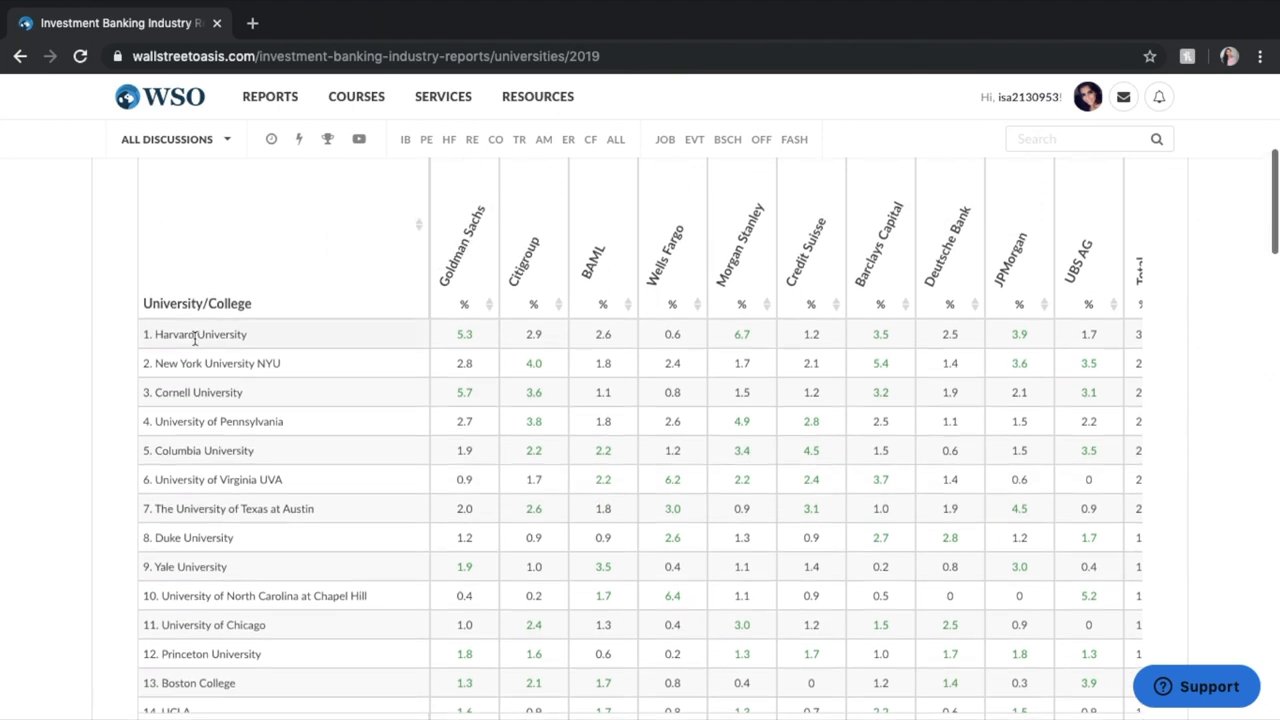
mouse_move(478, 338)
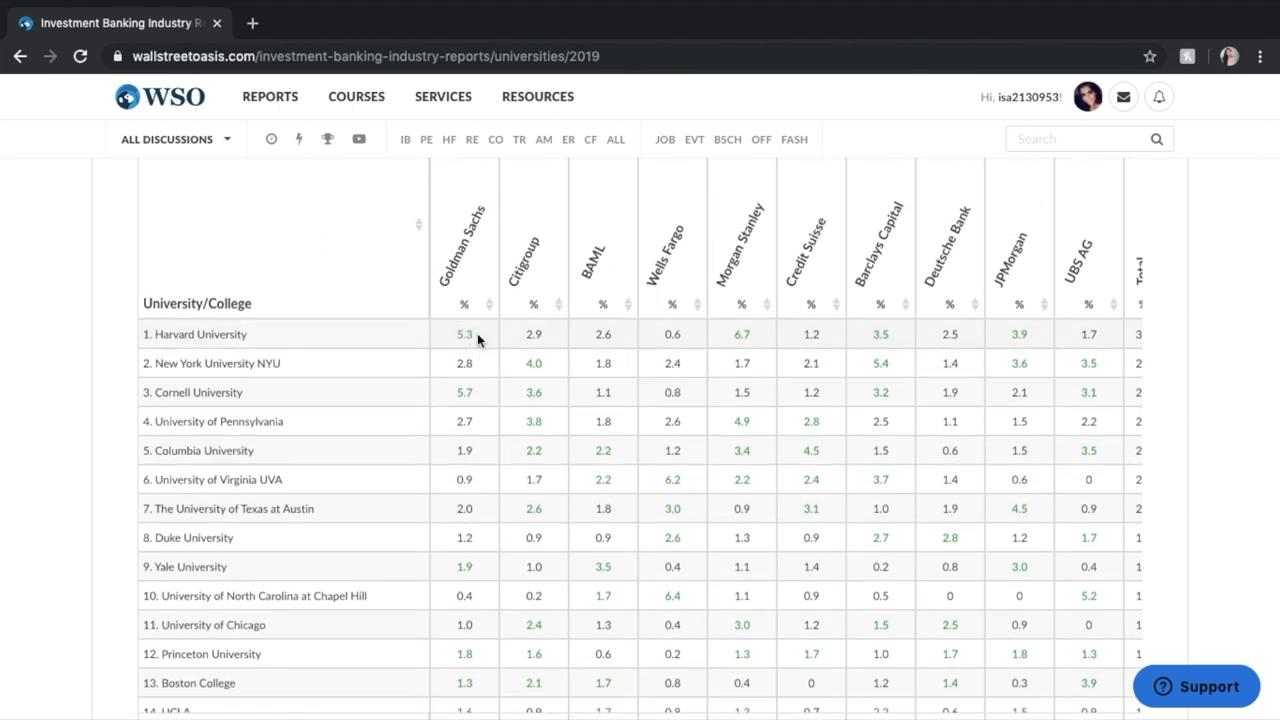
mouse_move(693, 315)
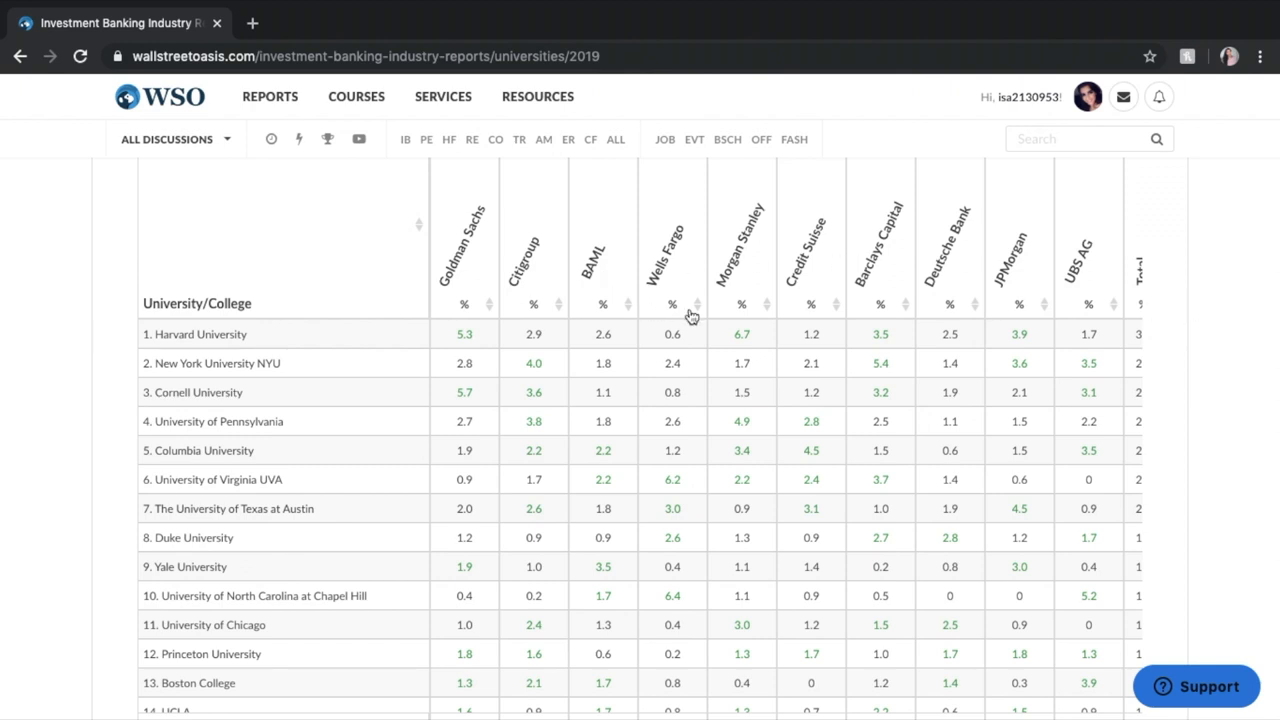
mouse_move(725, 337)
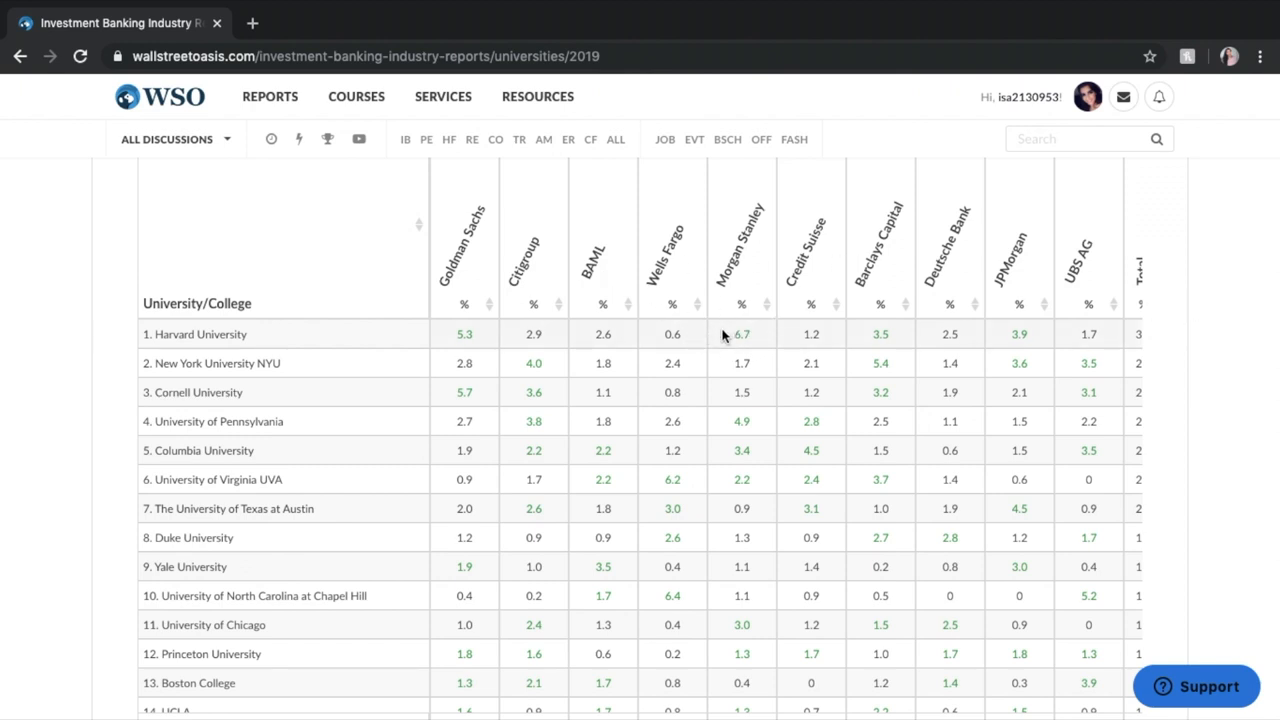
mouse_move(284, 370)
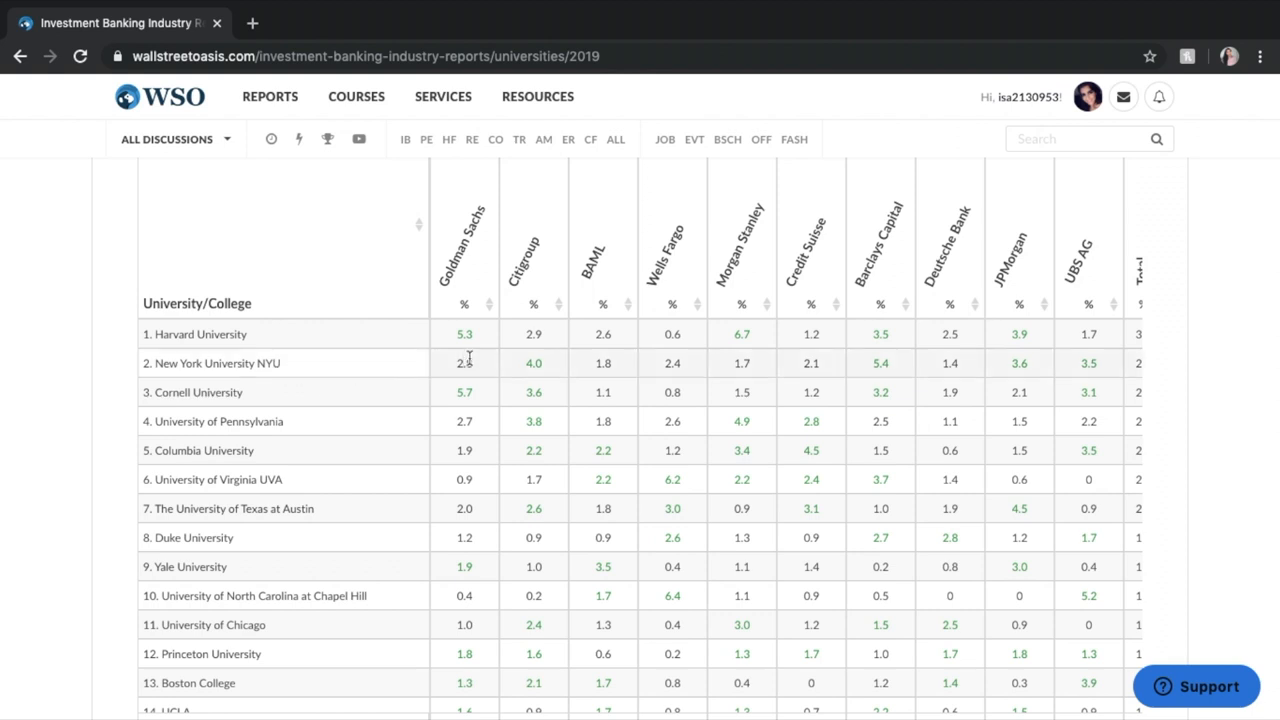
mouse_move(547, 364)
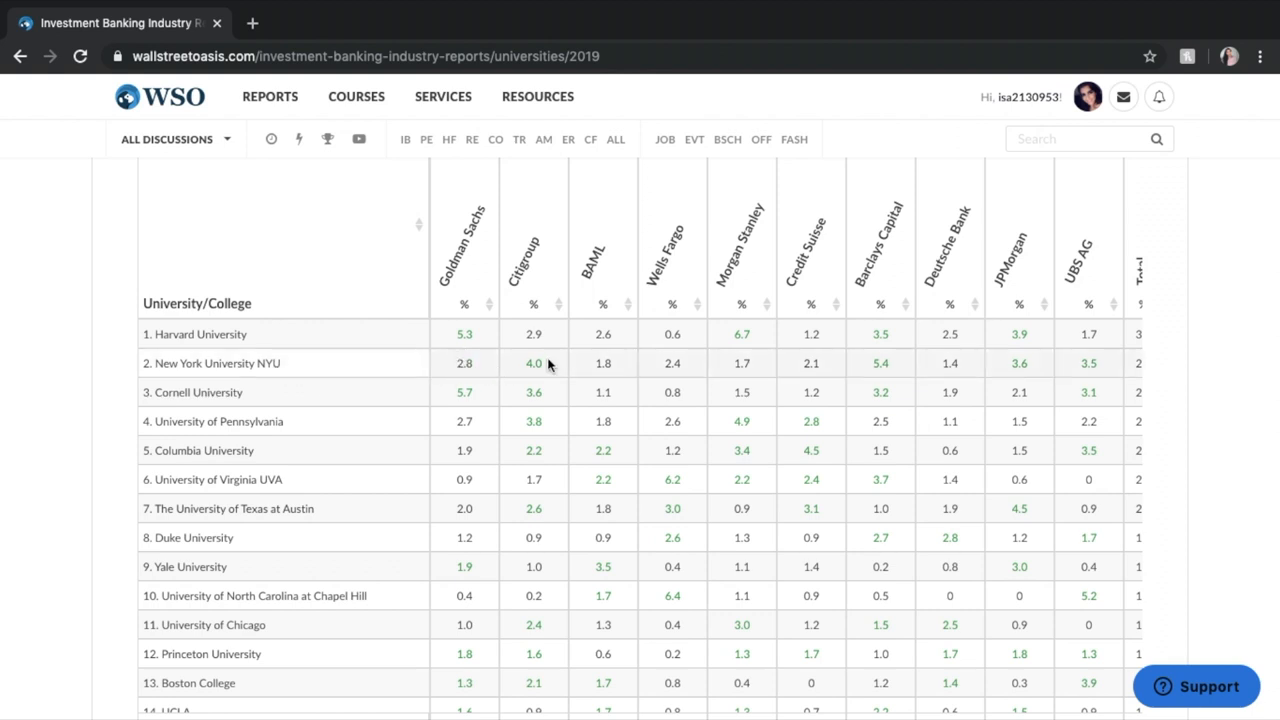
mouse_move(851, 363)
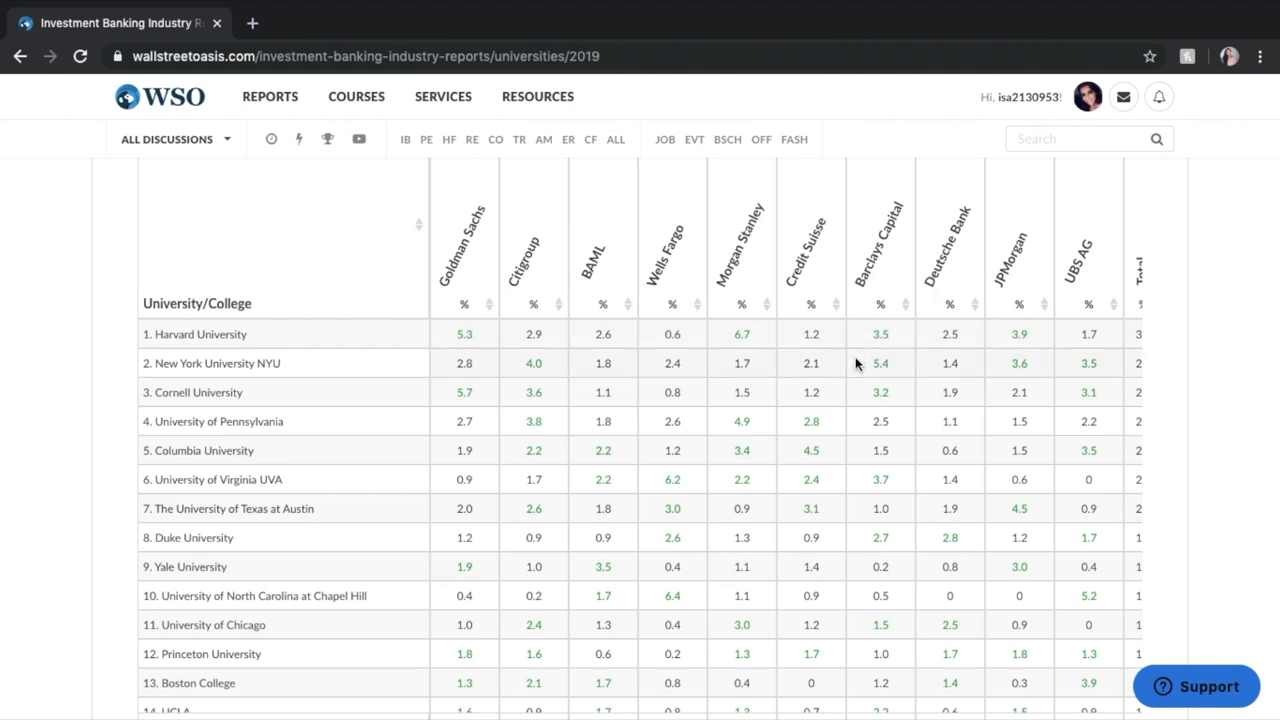
scroll("right", 3)
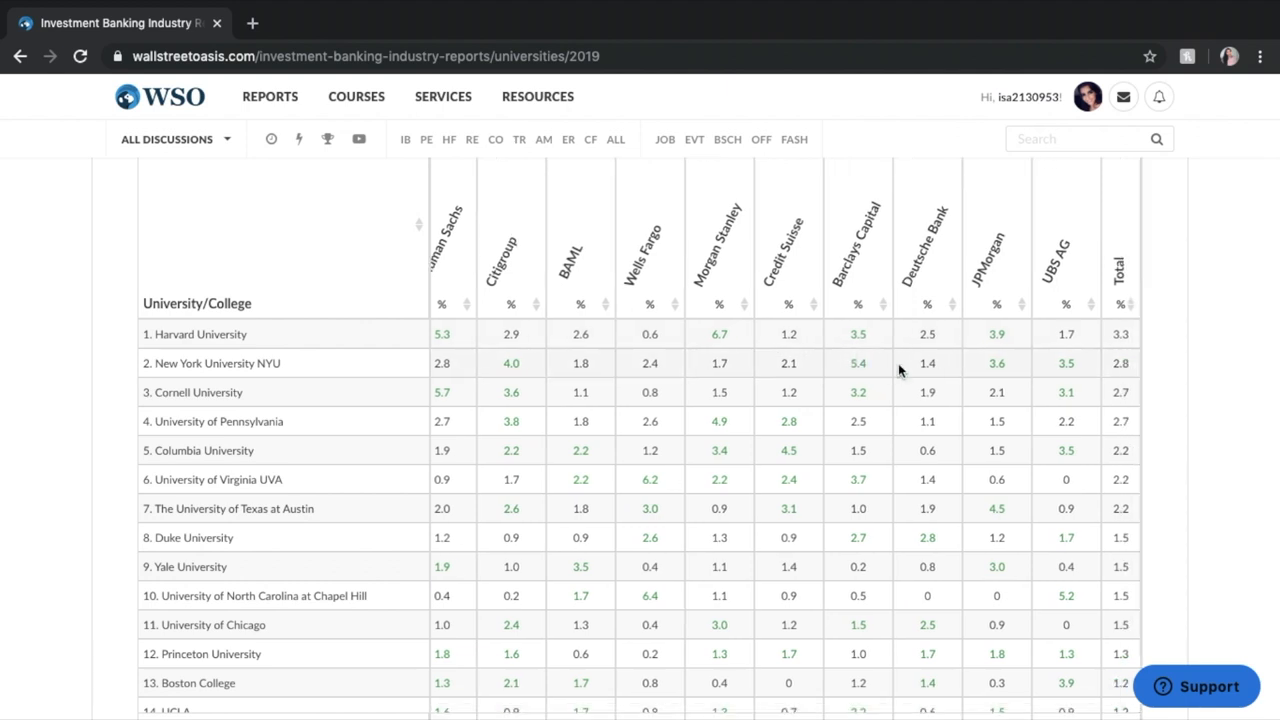
scroll("right", 3)
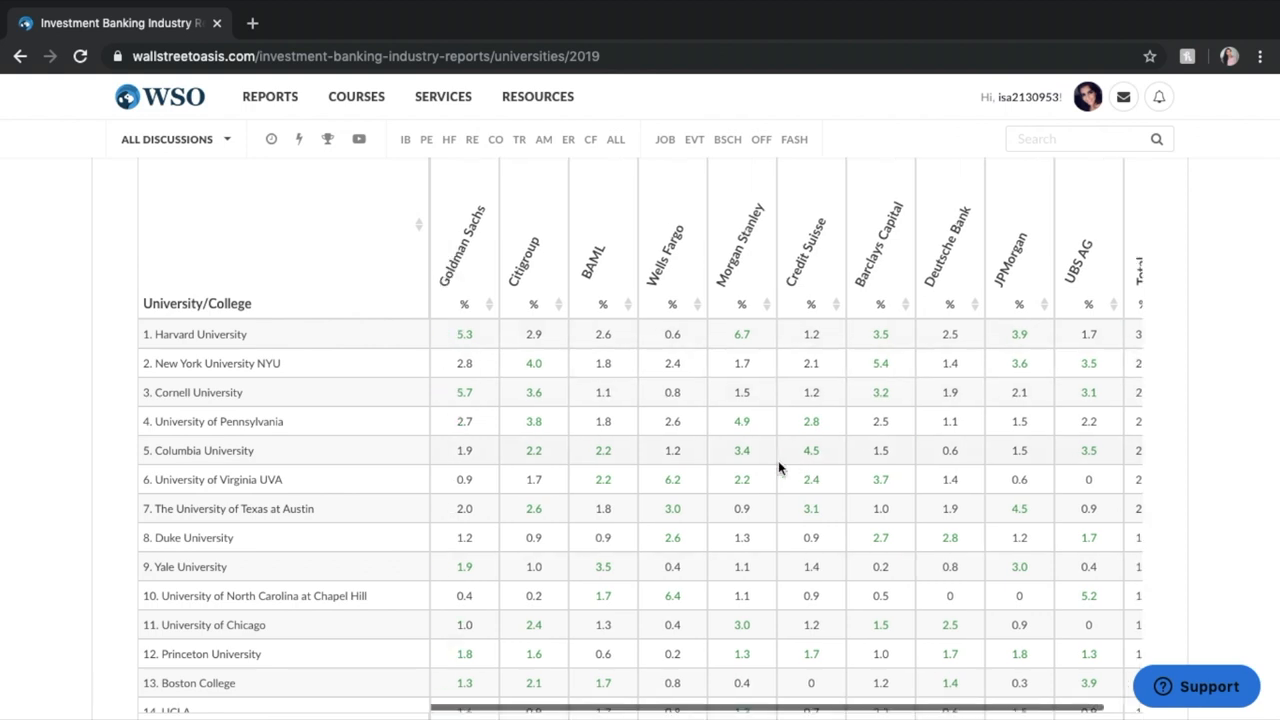
mouse_move(266, 303)
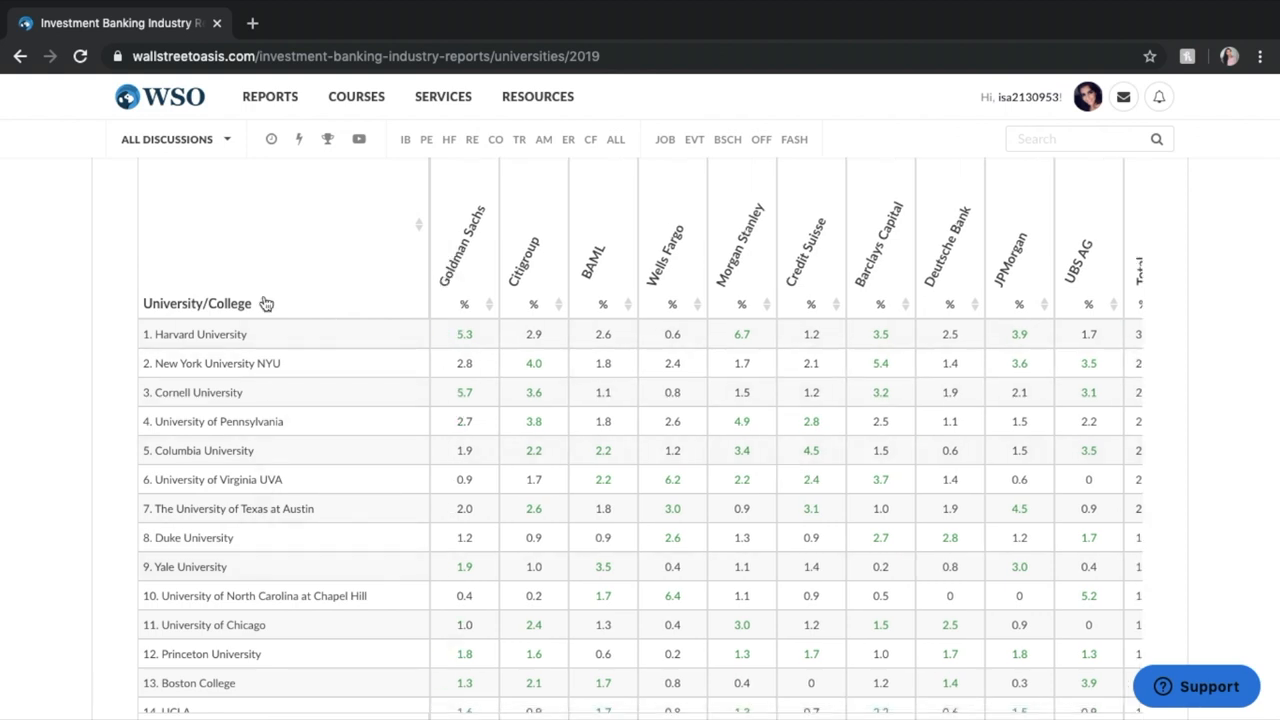
mouse_move(320, 440)
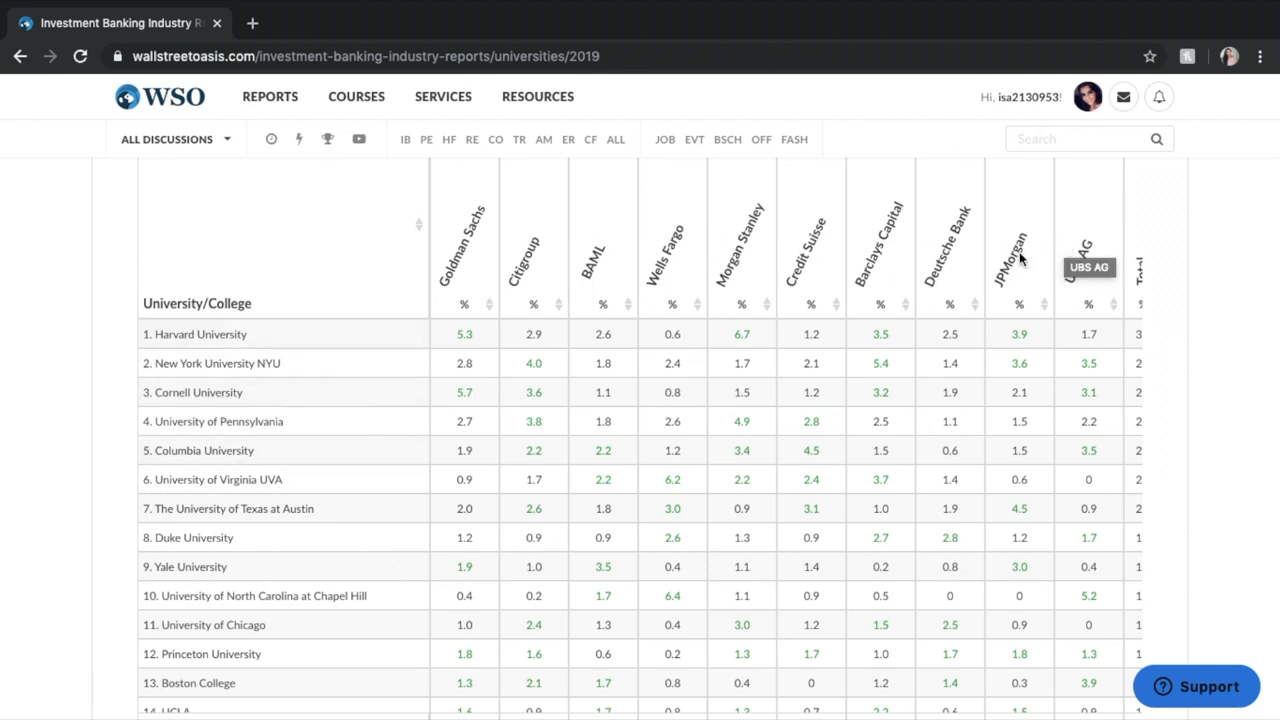
mouse_move(453, 322)
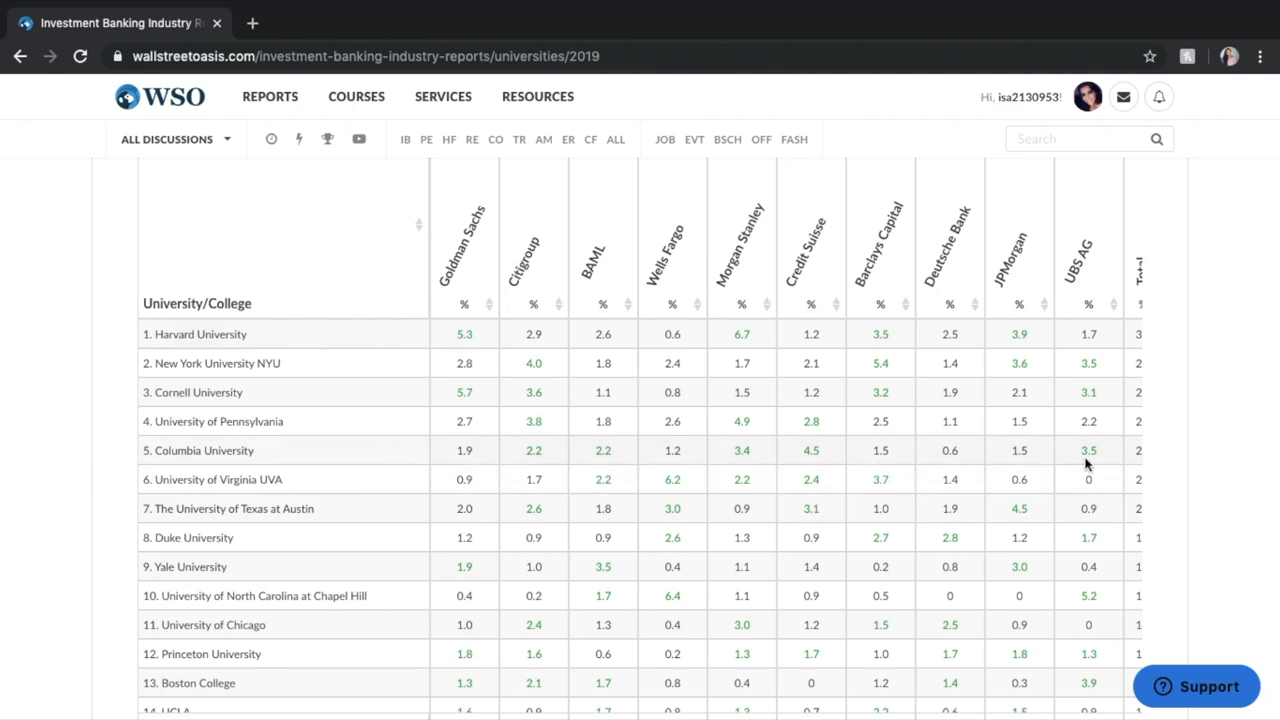
mouse_move(1117, 452)
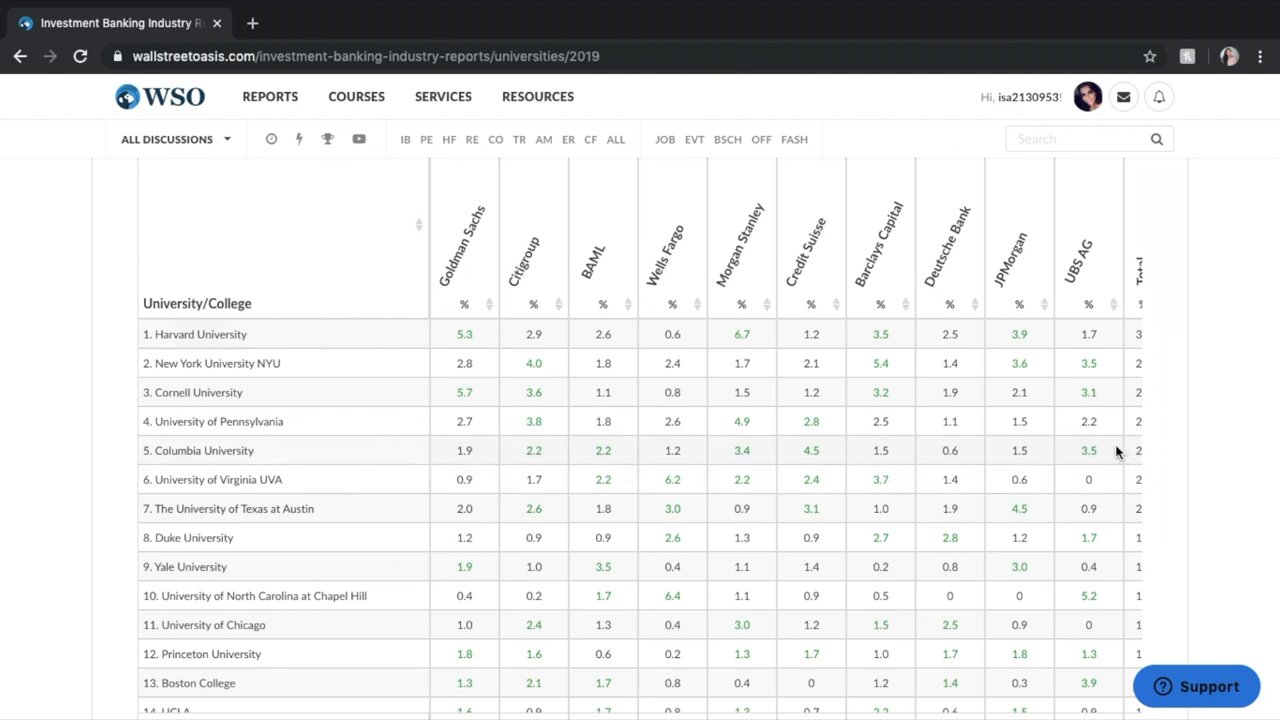
mouse_move(389, 421)
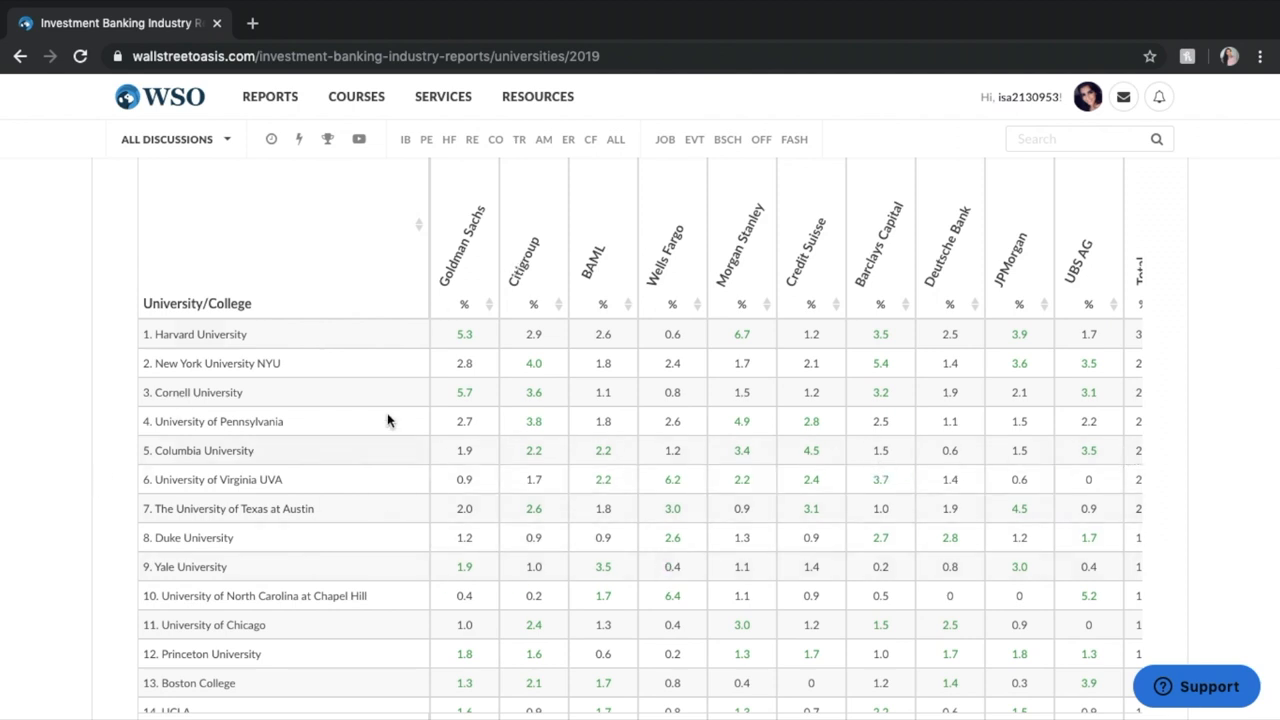
mouse_move(312, 257)
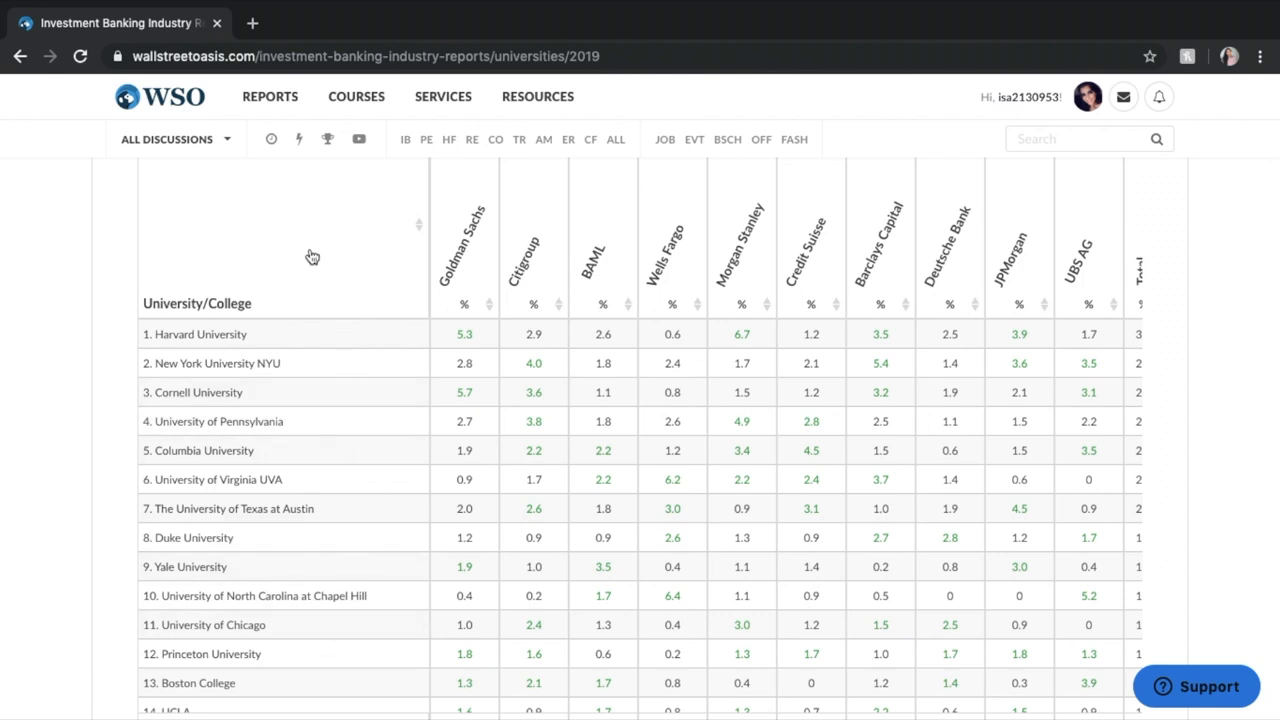
mouse_move(238, 266)
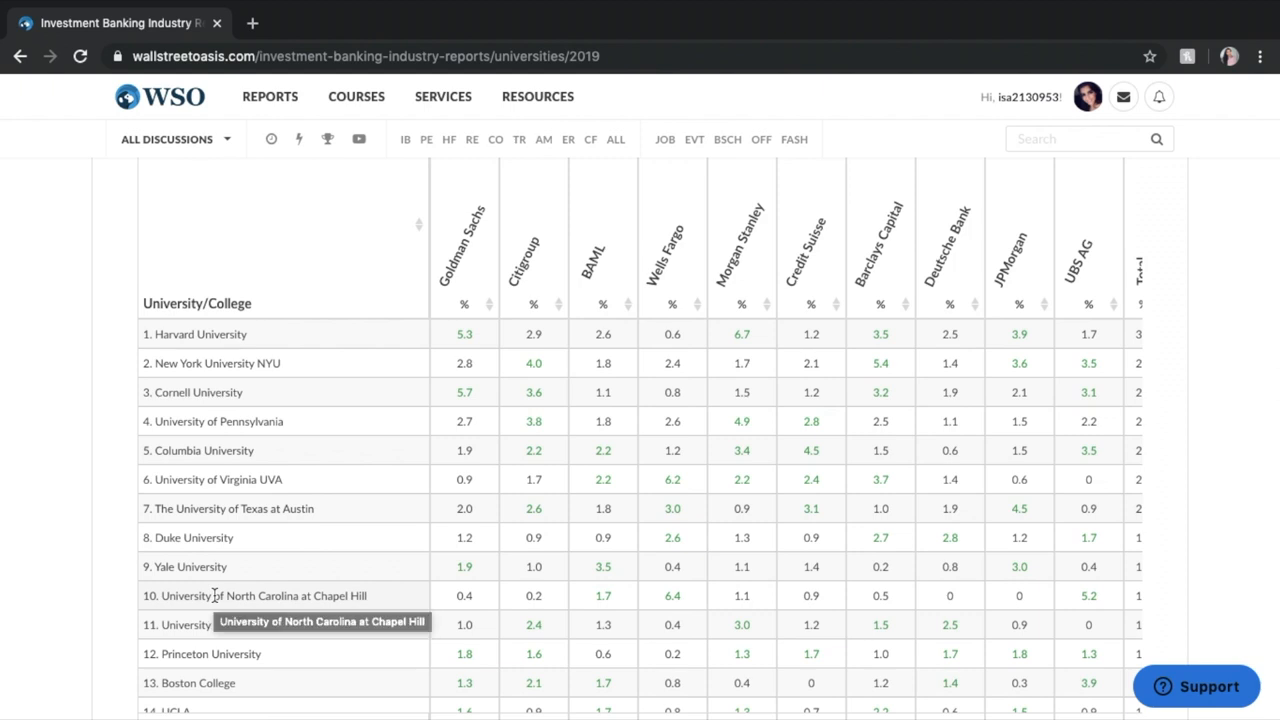
Step: Scroll to rows 226–238 and the 'Showing 1 to 238 of 238 entries' line
scroll("down", 3)
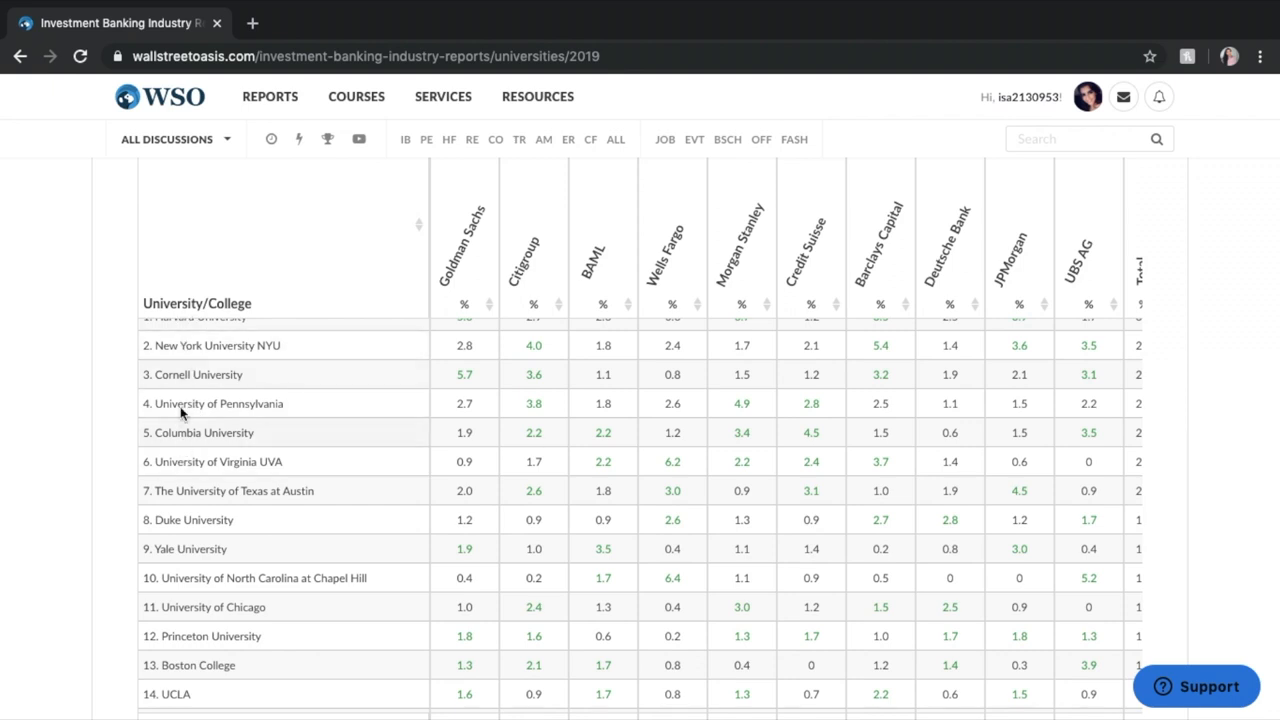
scroll("up", 3)
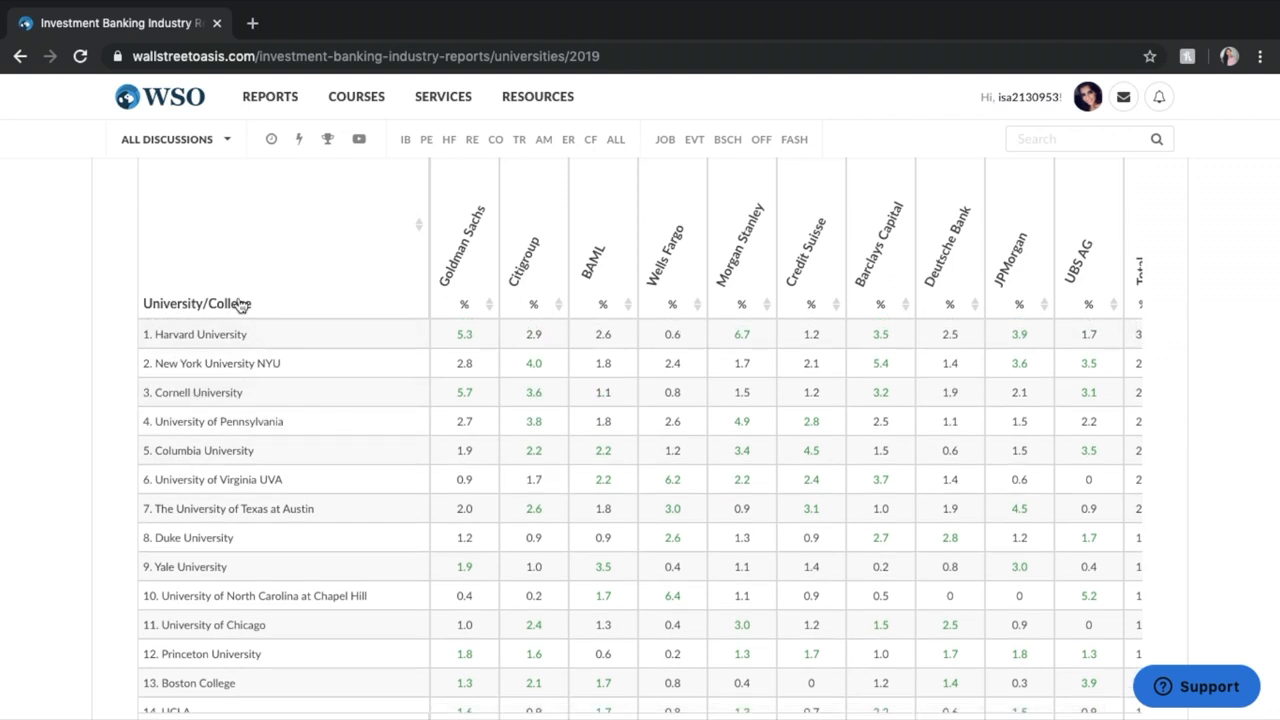
mouse_move(165, 537)
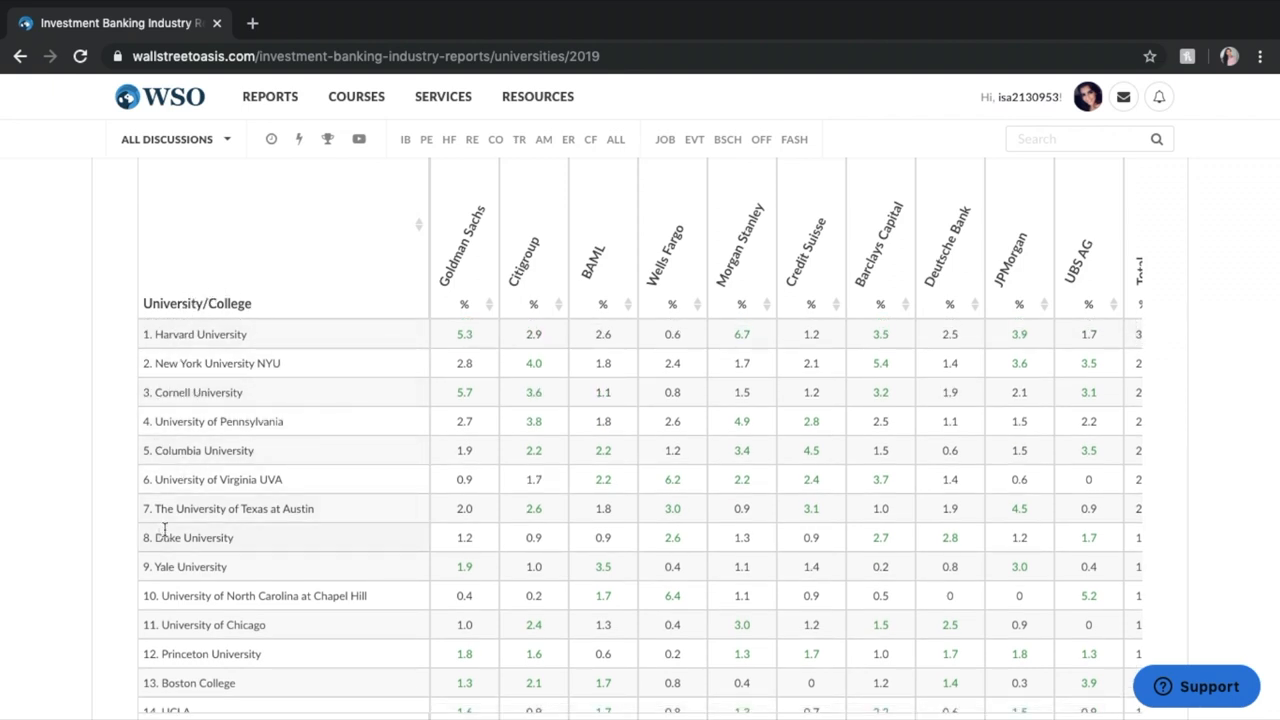
mouse_move(180, 303)
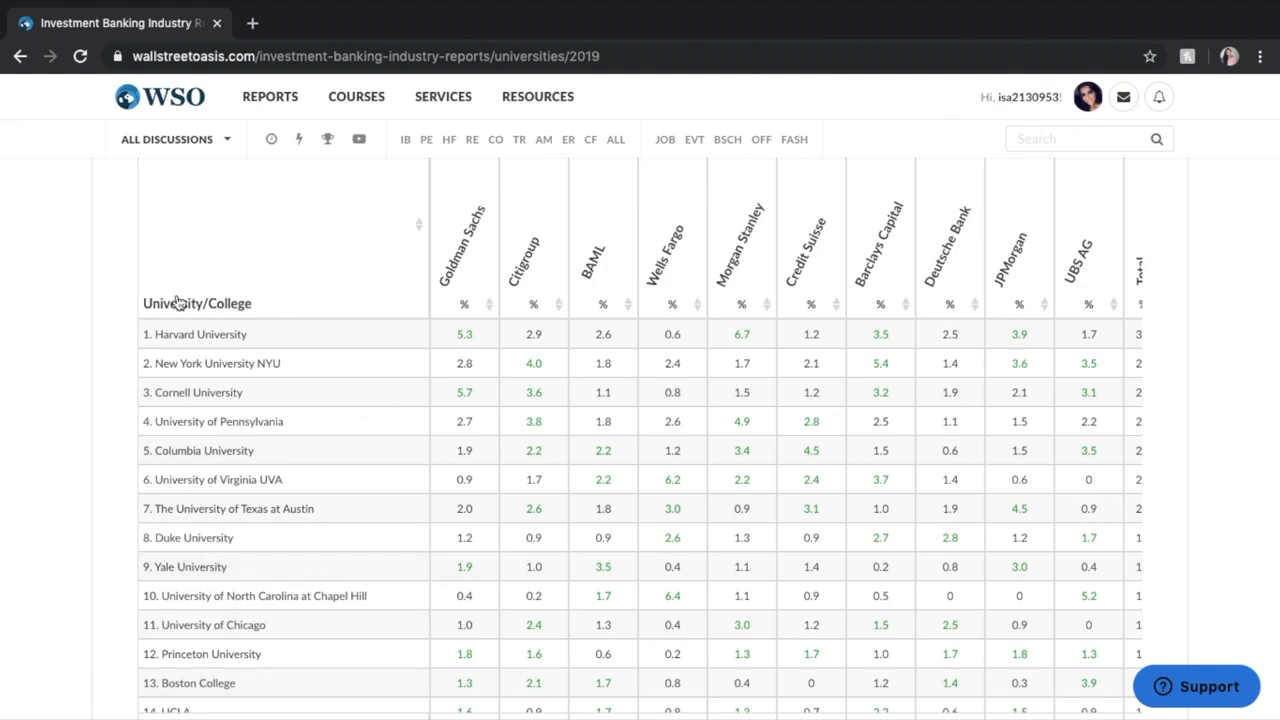
scroll("down", 3)
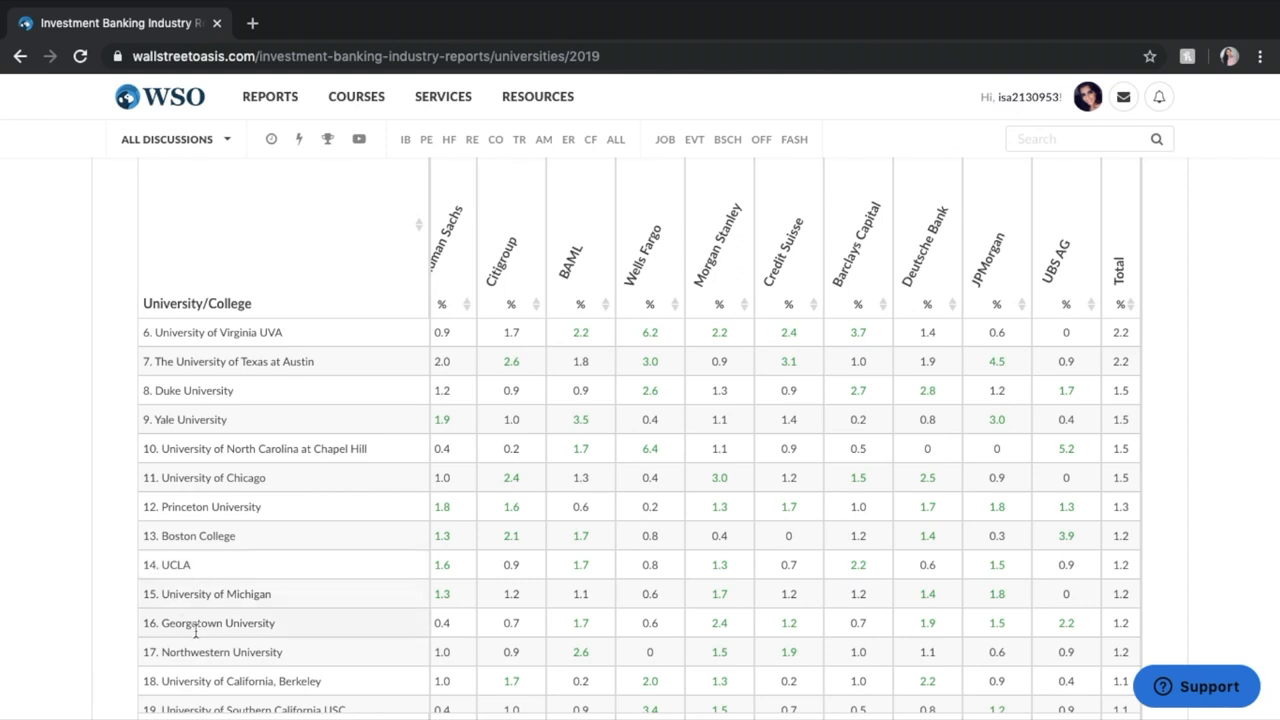
scroll("down", 3)
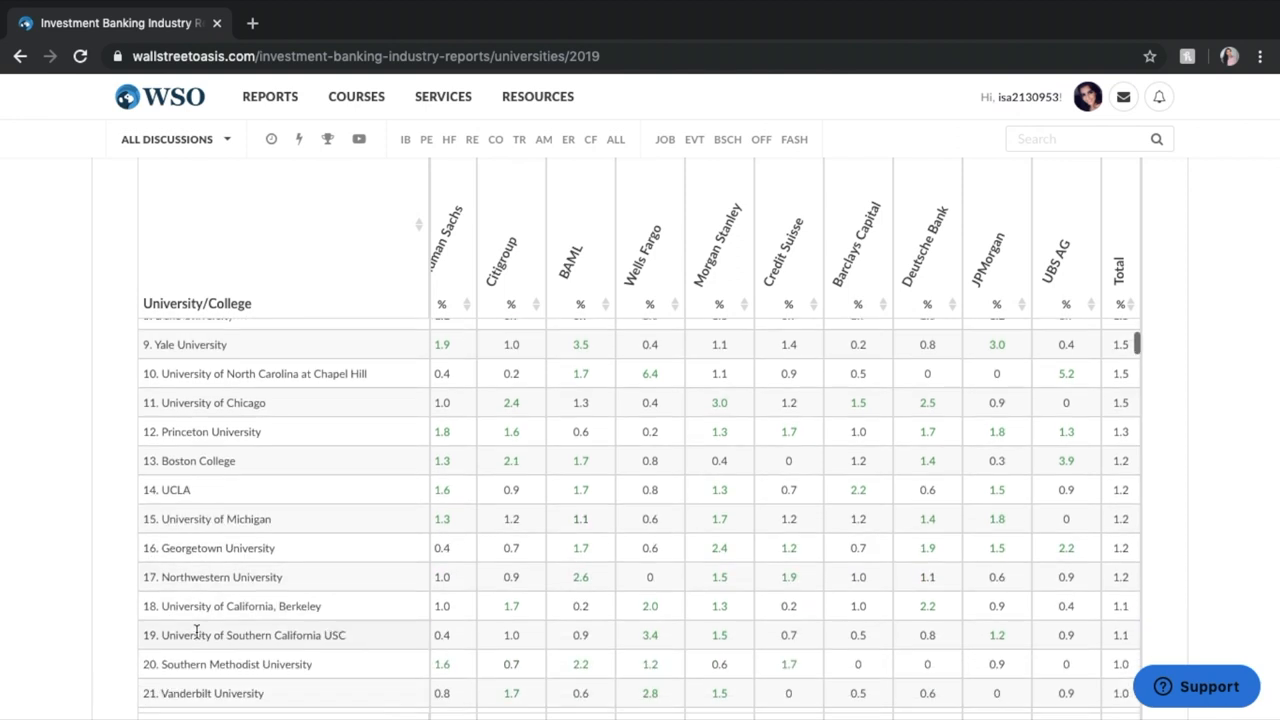
scroll("down", 3)
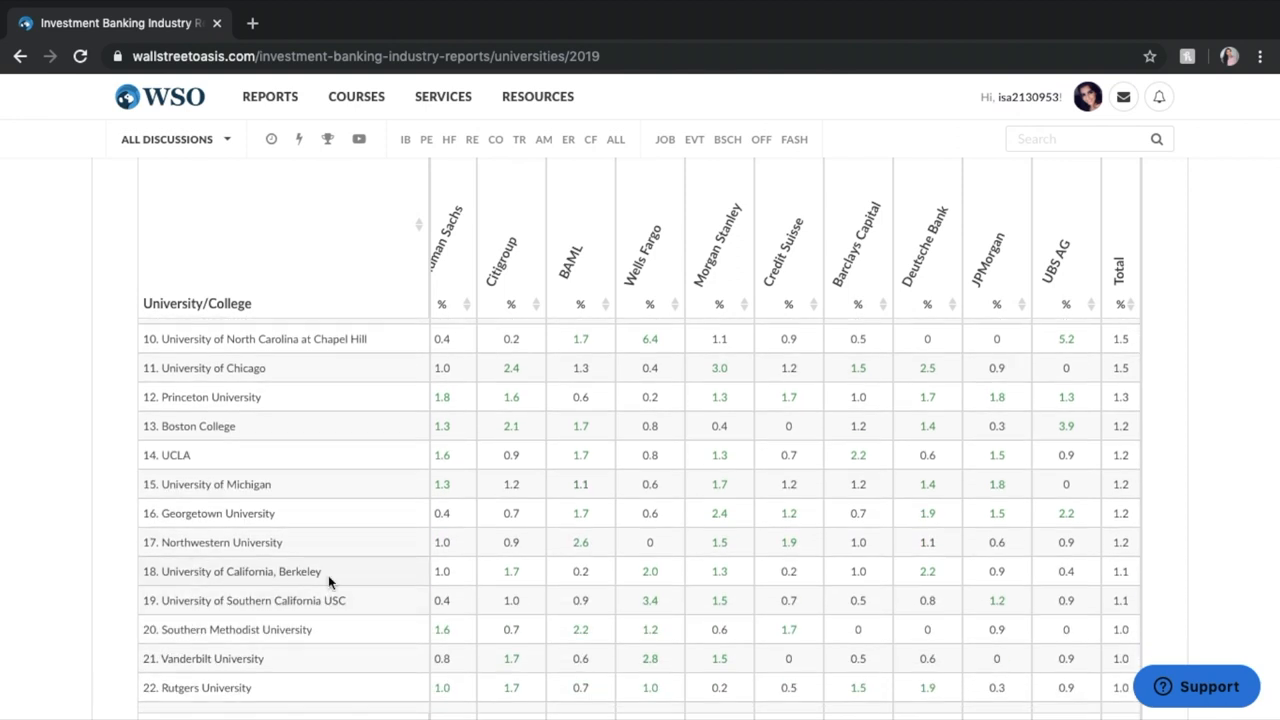
scroll("down", 3)
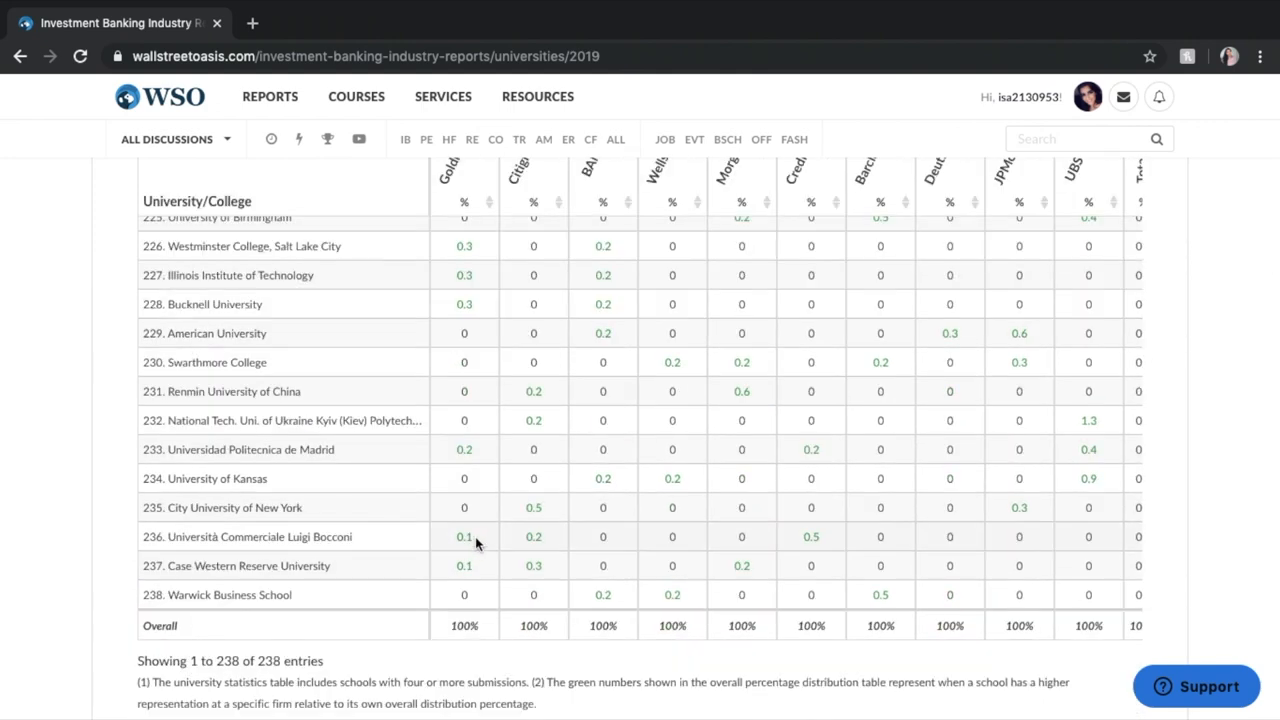
scroll("down", 3)
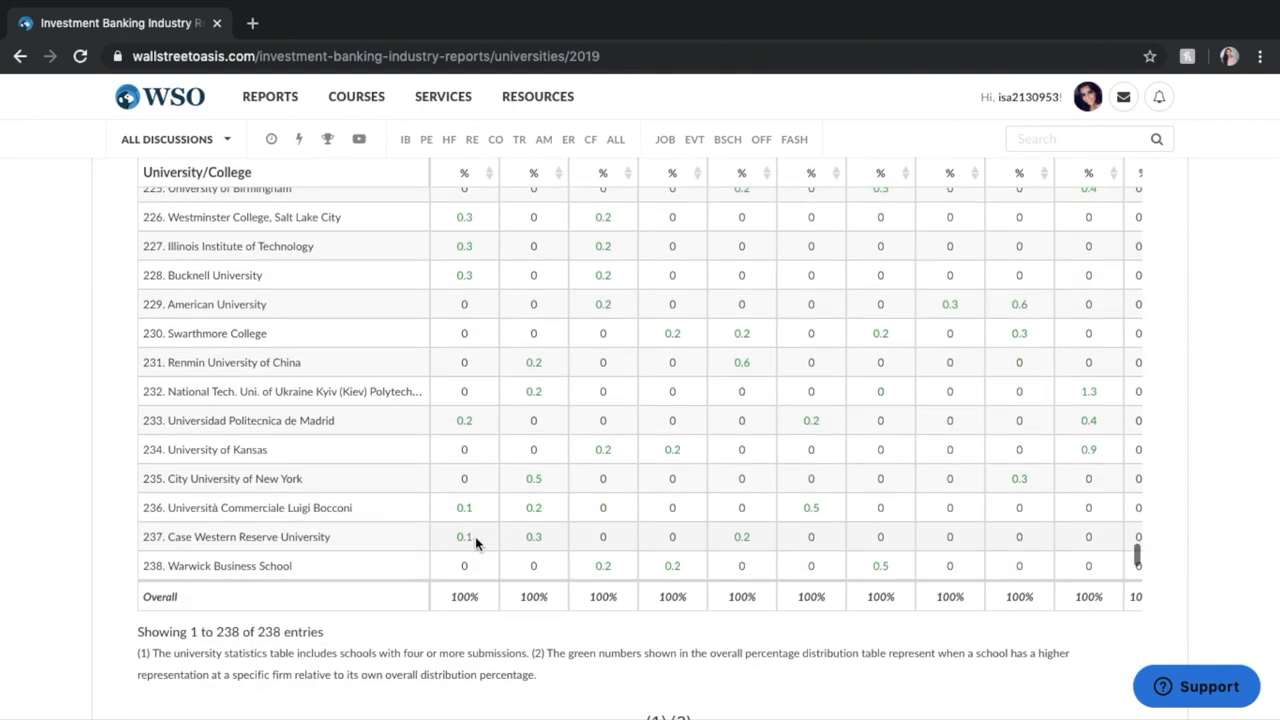
mouse_move(340, 550)
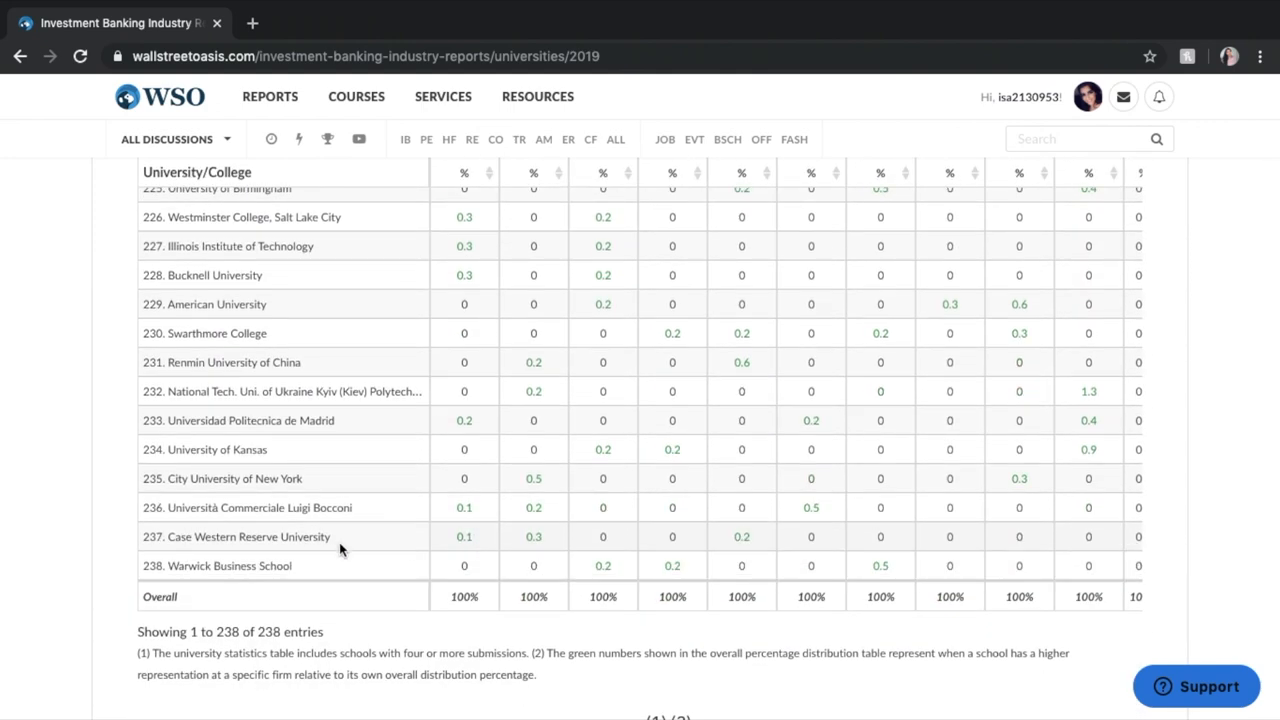
mouse_move(280, 420)
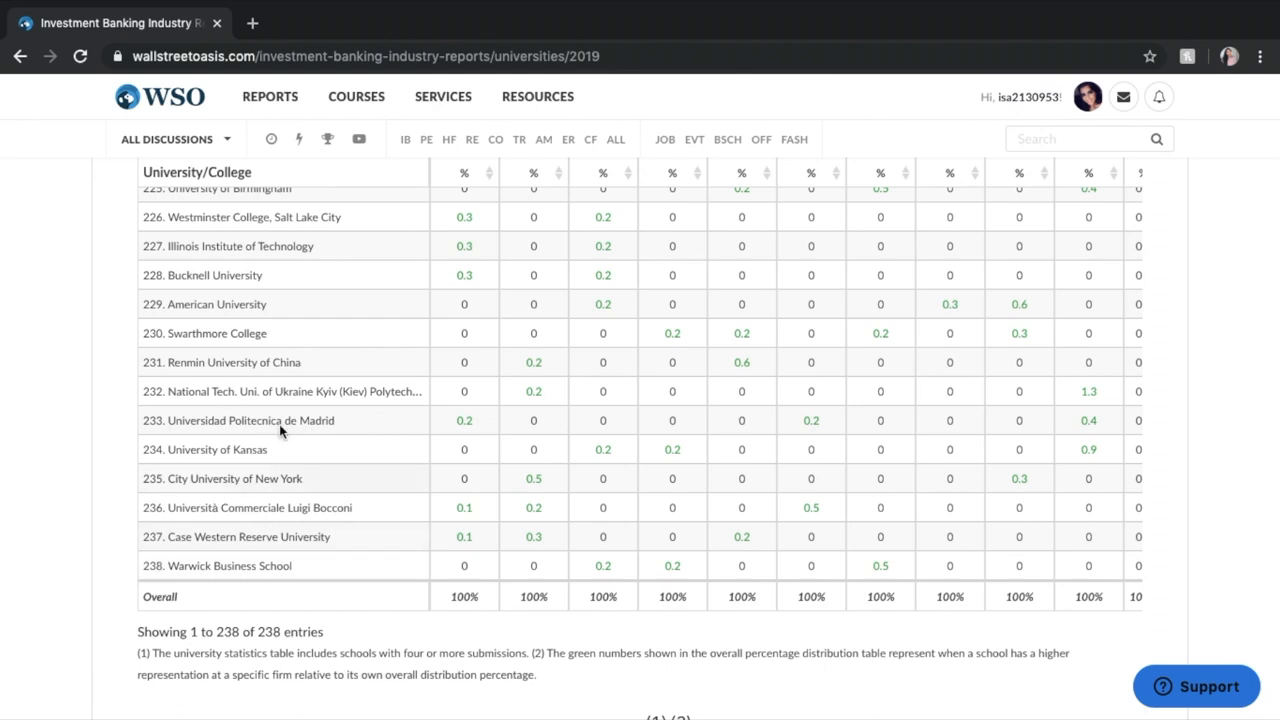
Step: Find 'arizona state uni' on the page, landing on row 49 of the Bulge Bracket table
scroll("up", 3)
type("arizona")
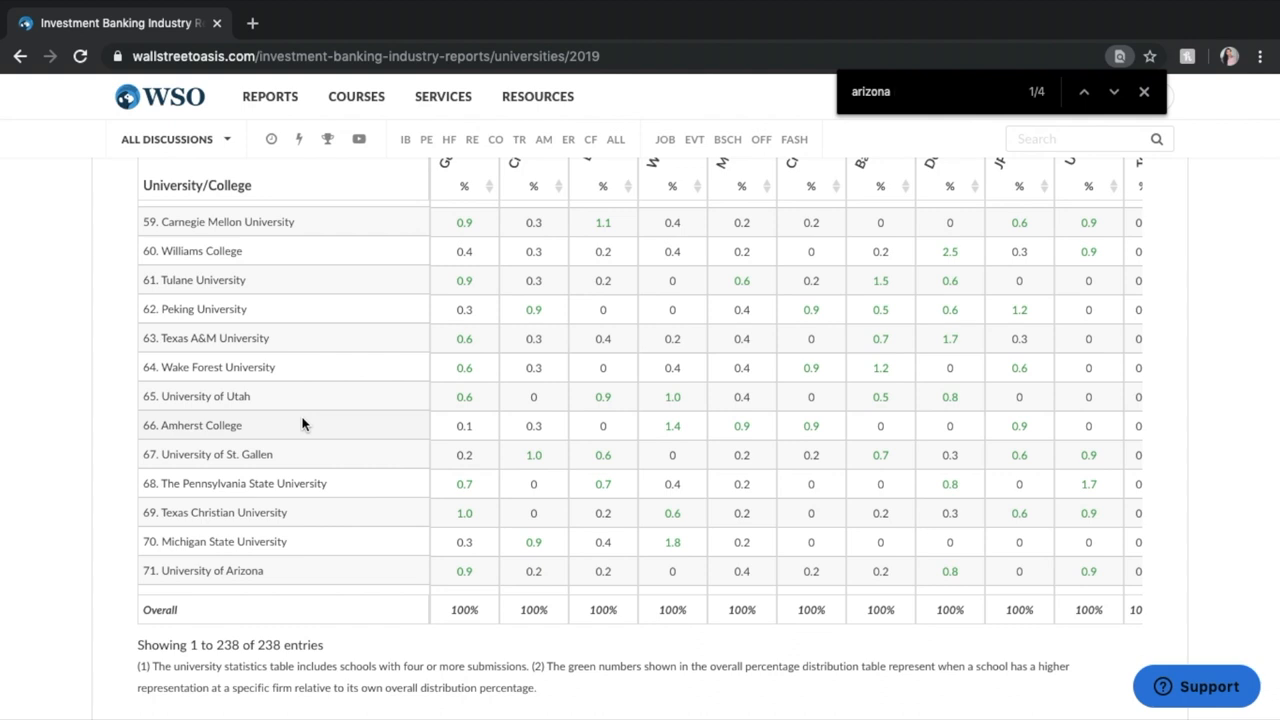
type("stat")
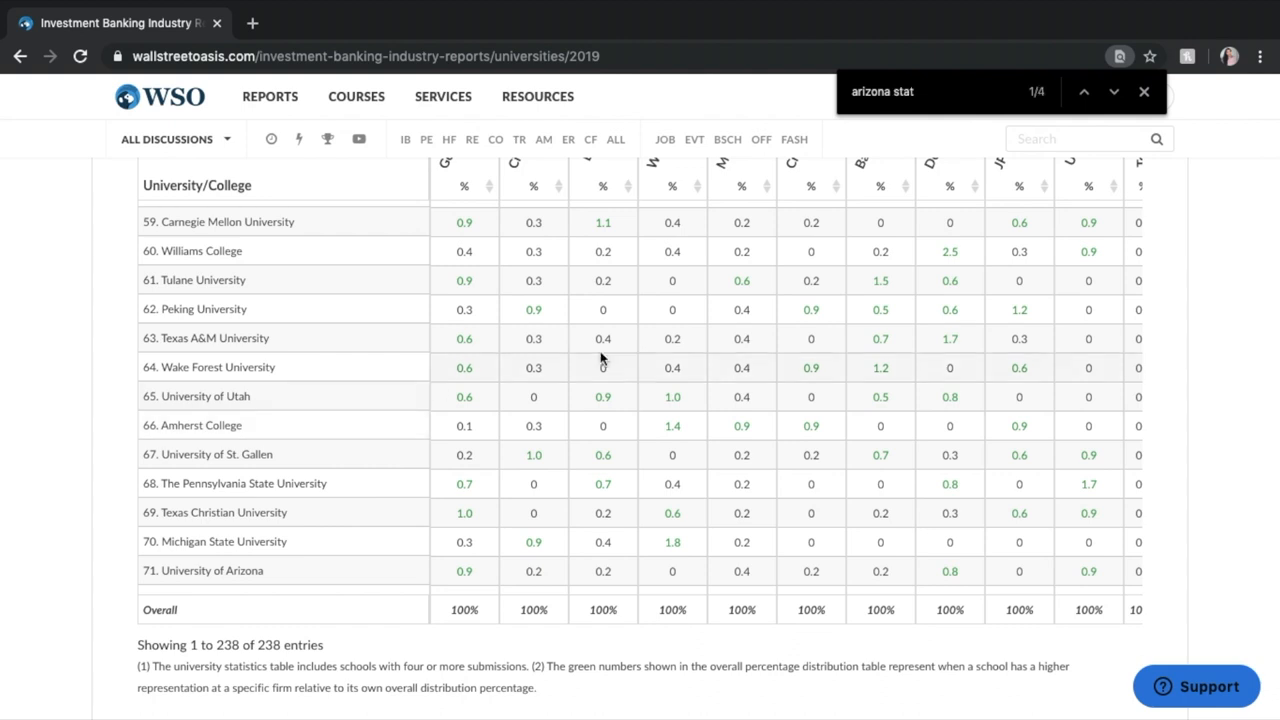
type("e")
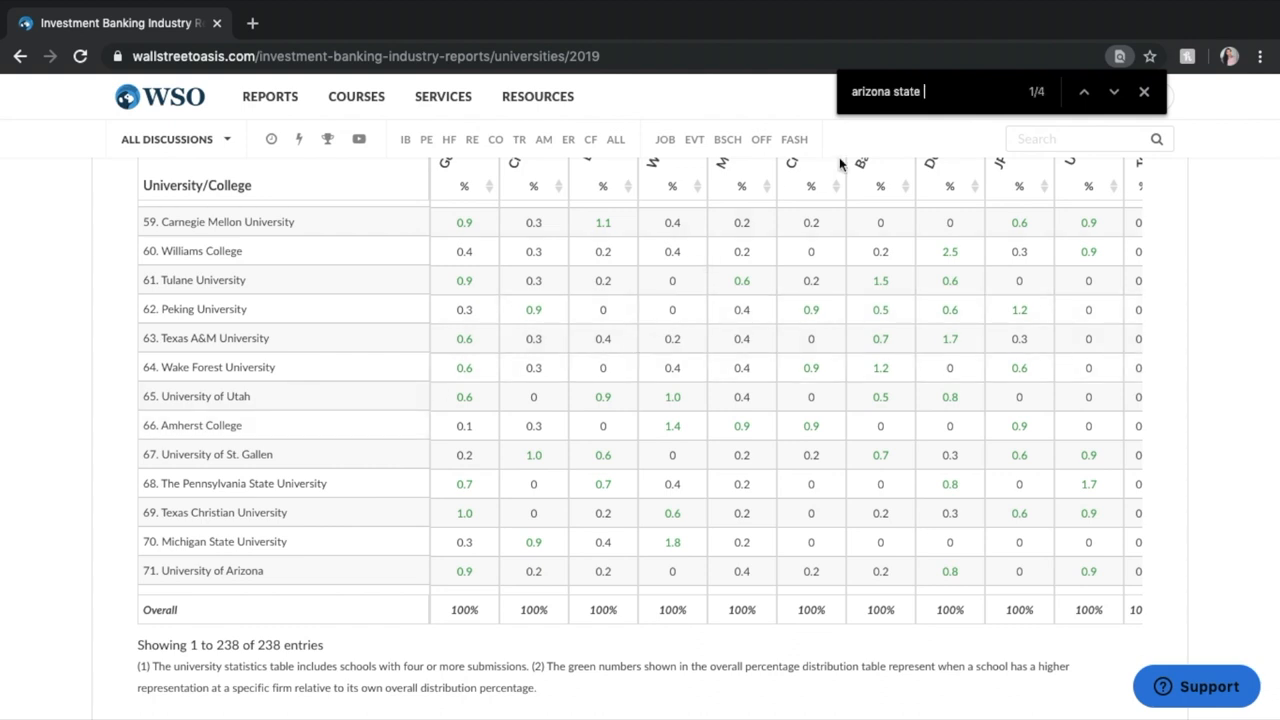
type("uni")
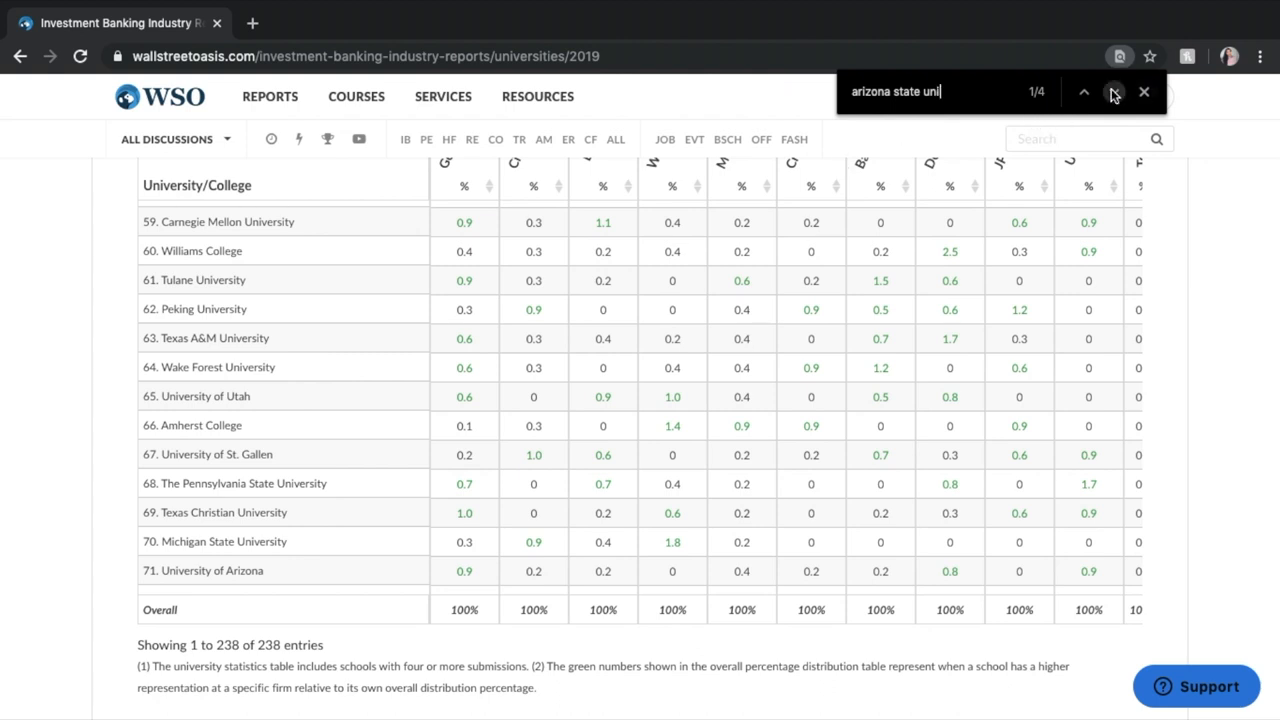
left_click(1113, 91)
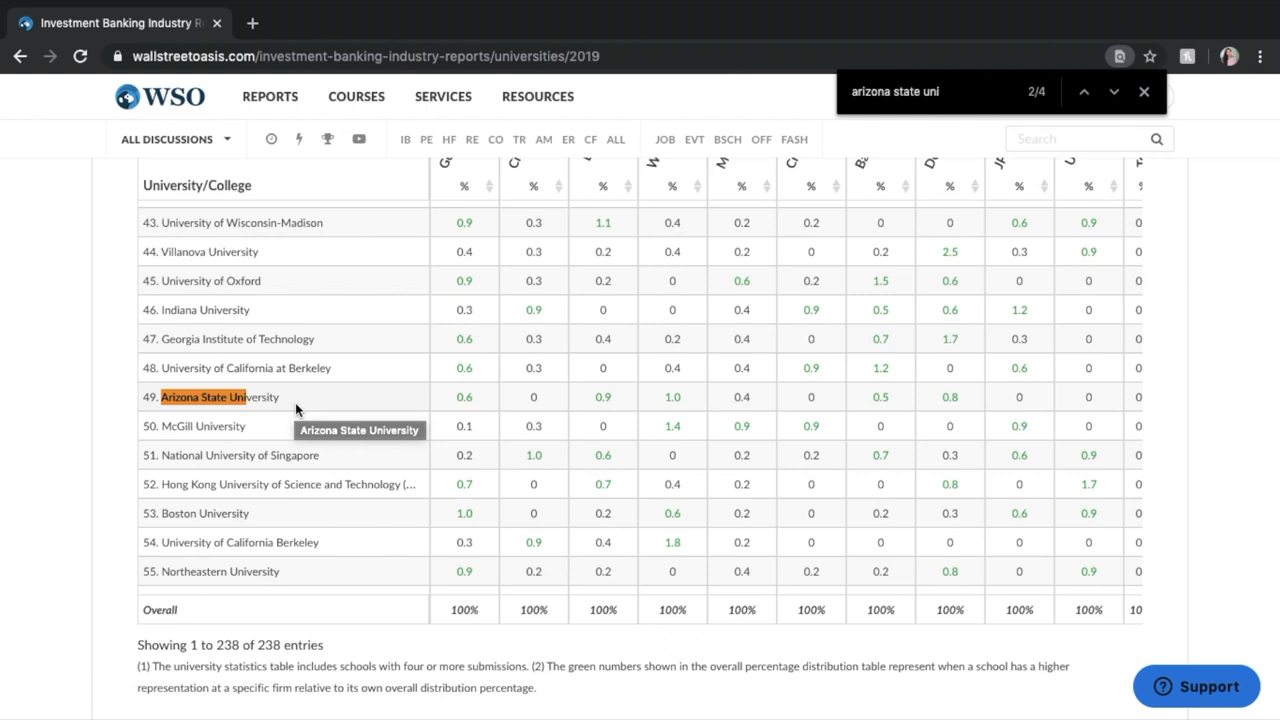
Step: Scroll back to the Harvard–Boston College top rows, with 'Other Notable Banks' below
scroll("up", 3)
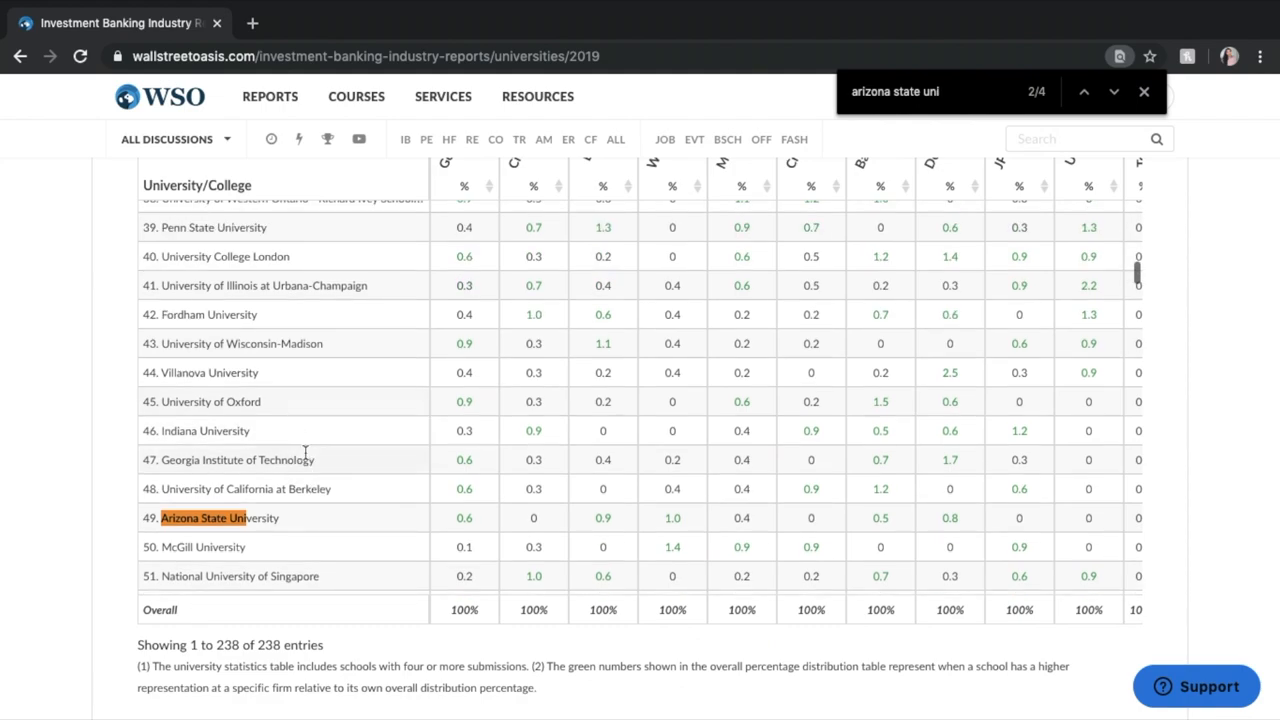
scroll("up", 3)
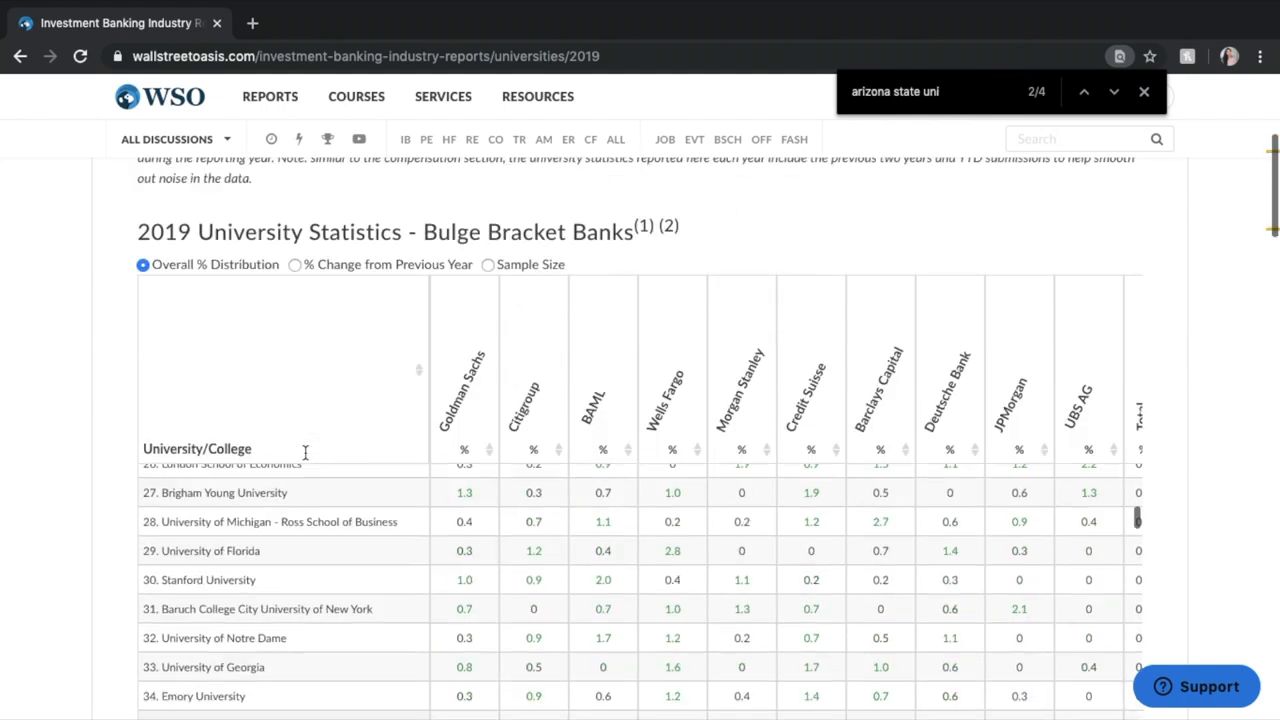
scroll("up", 3)
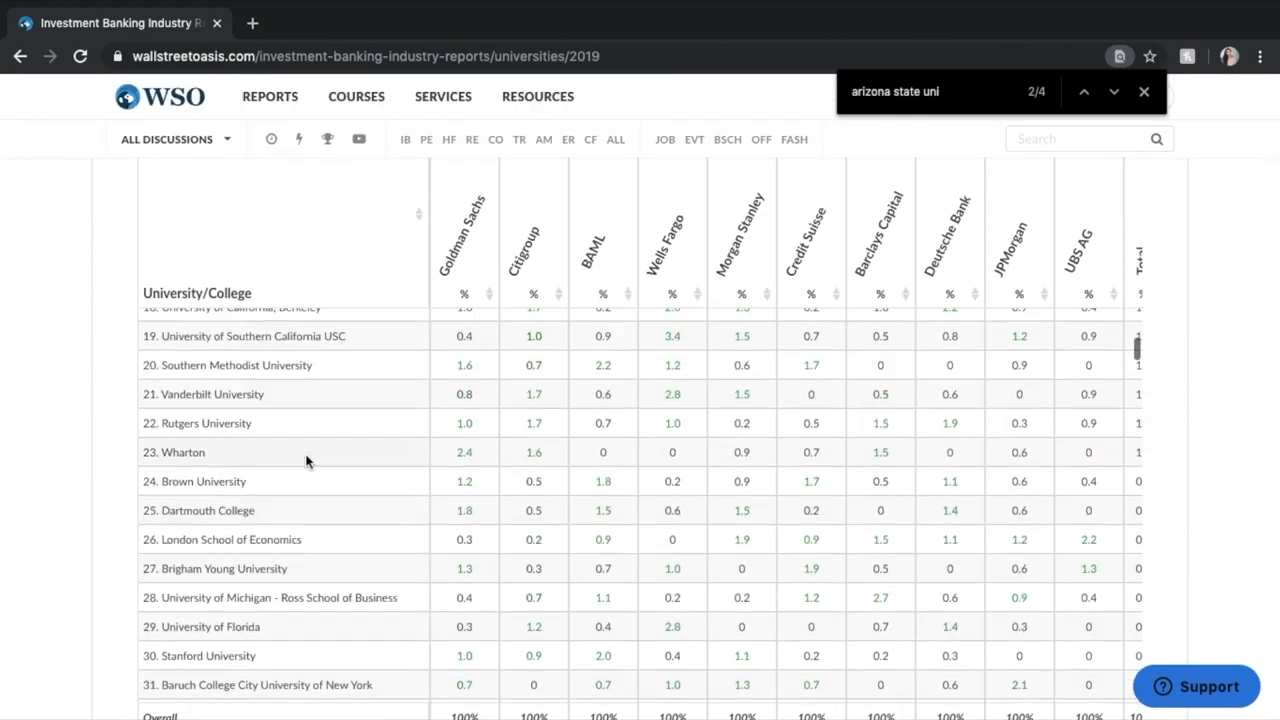
scroll("up", 3)
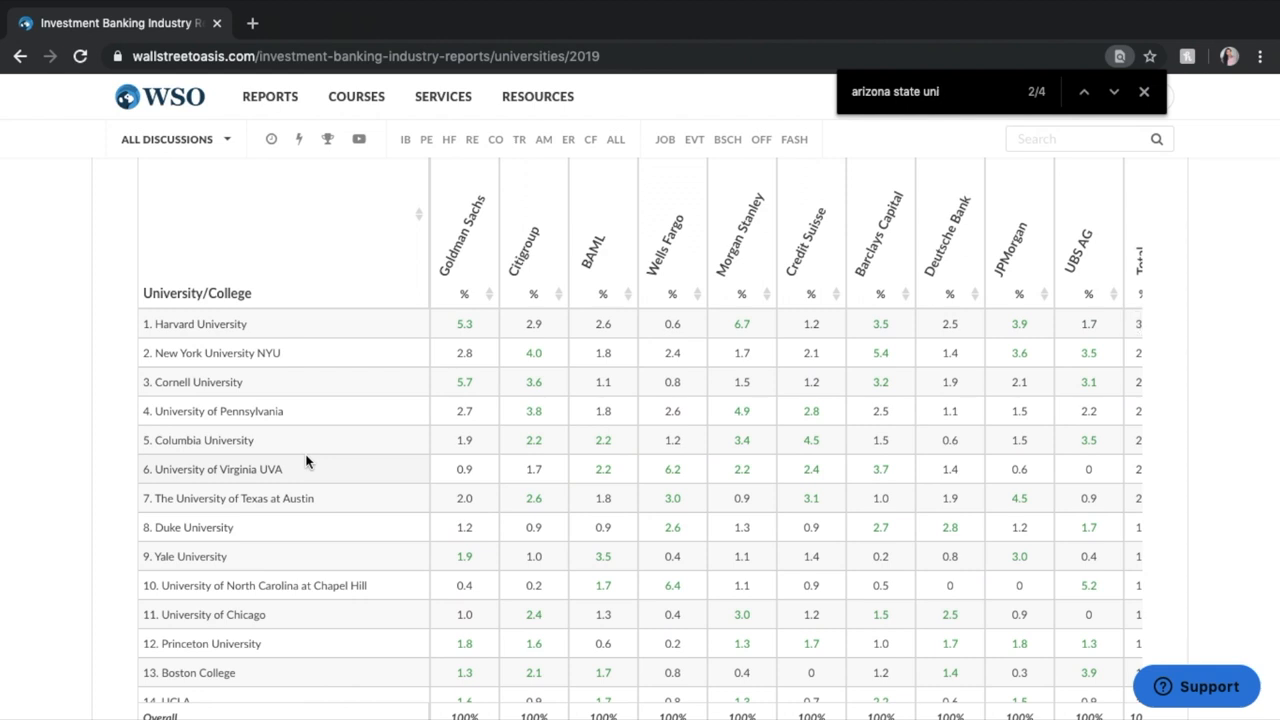
mouse_move(181, 598)
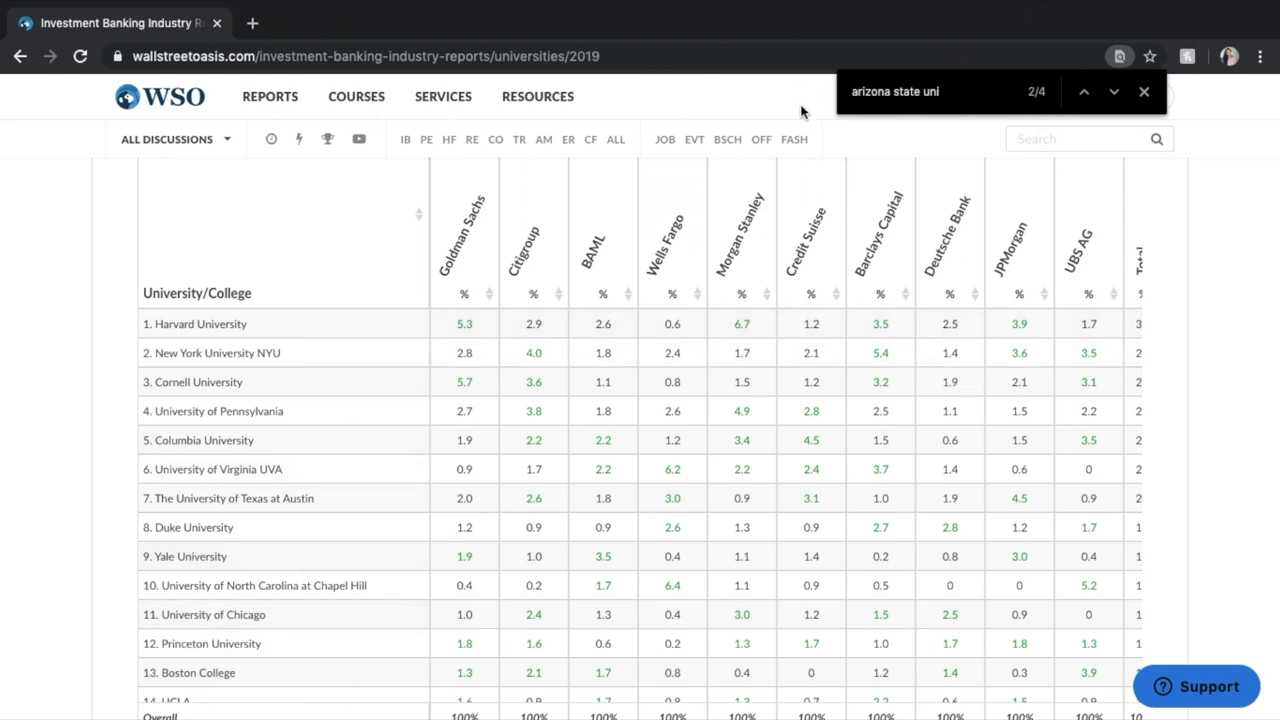
mouse_move(310, 612)
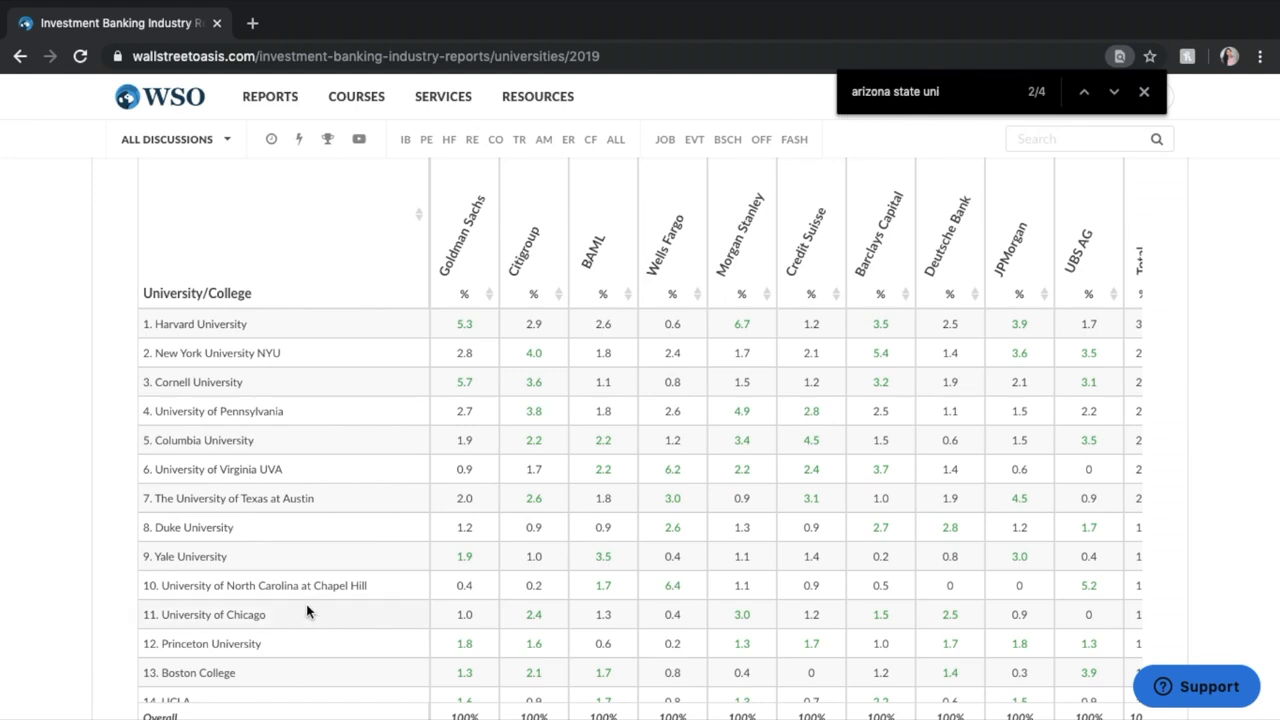
scroll("down", 3)
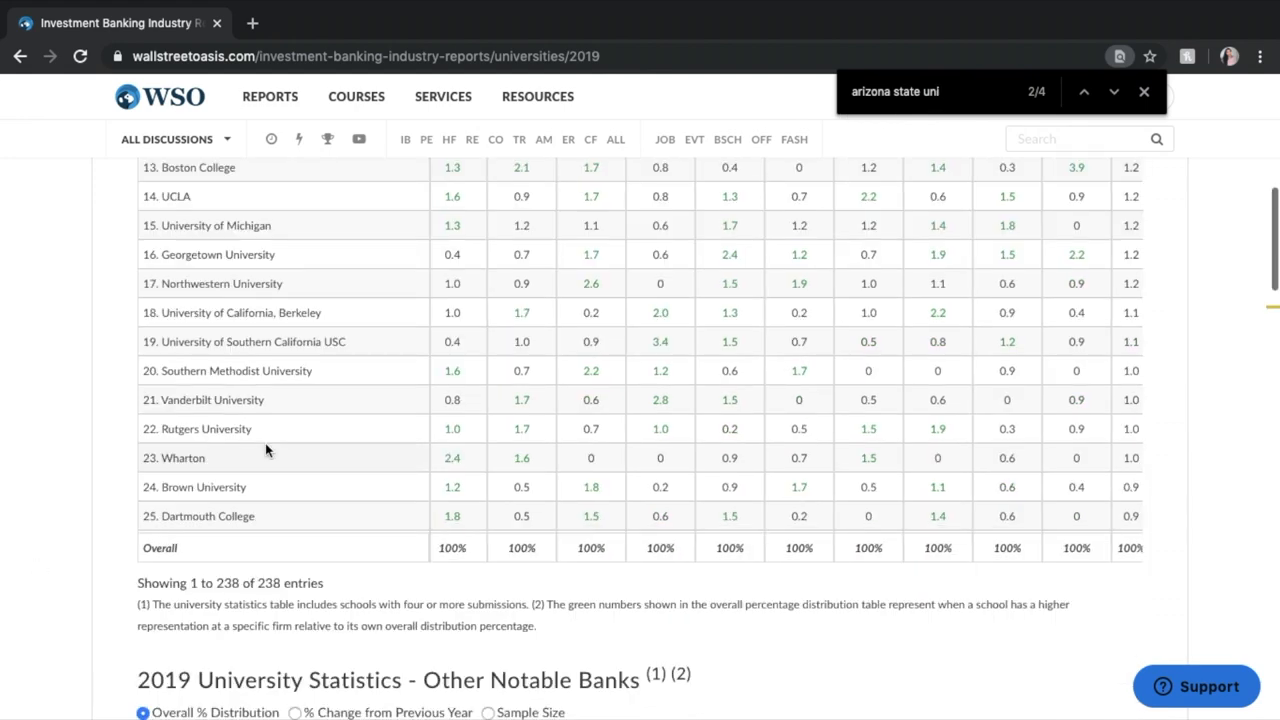
scroll("up", 3)
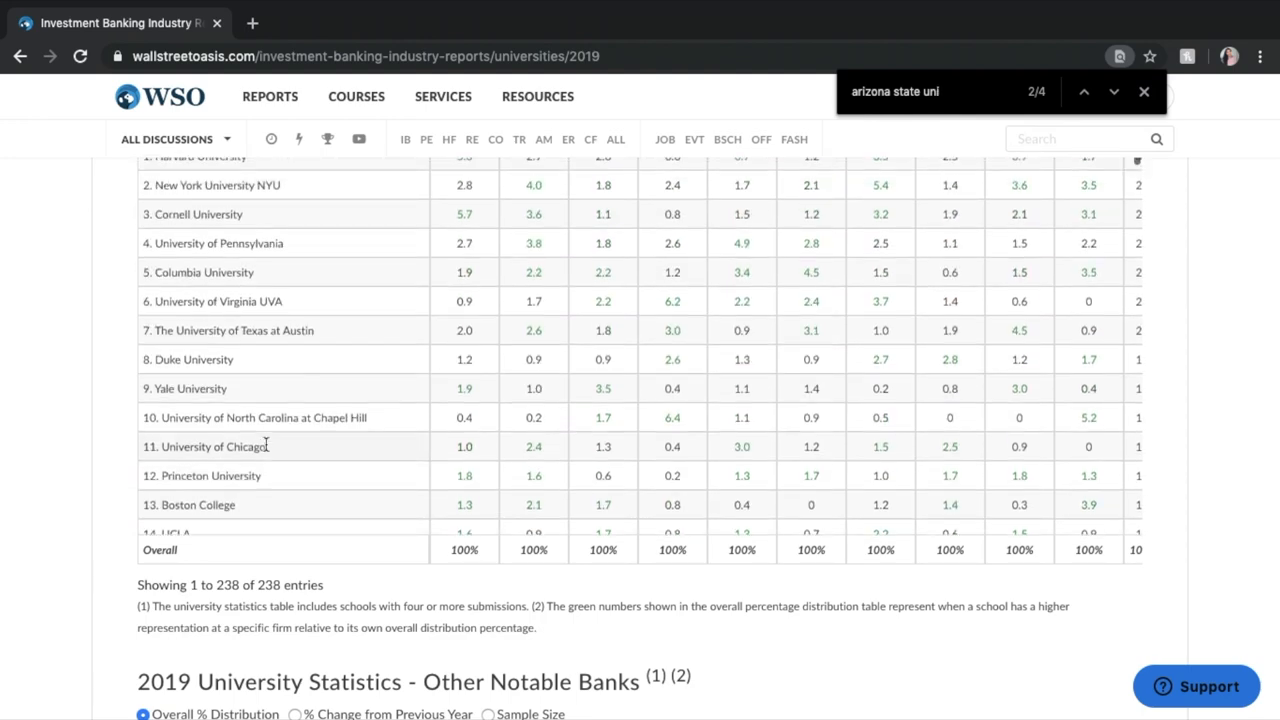
scroll("up", 3)
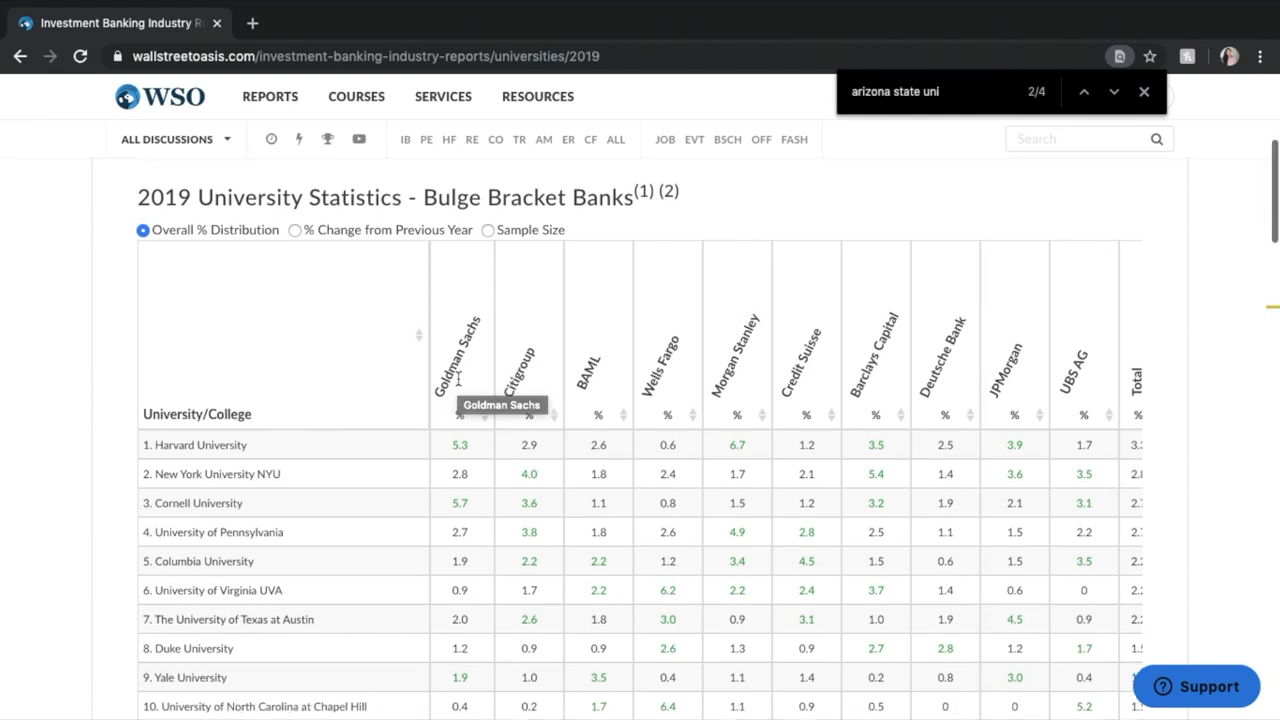
scroll("down", 3)
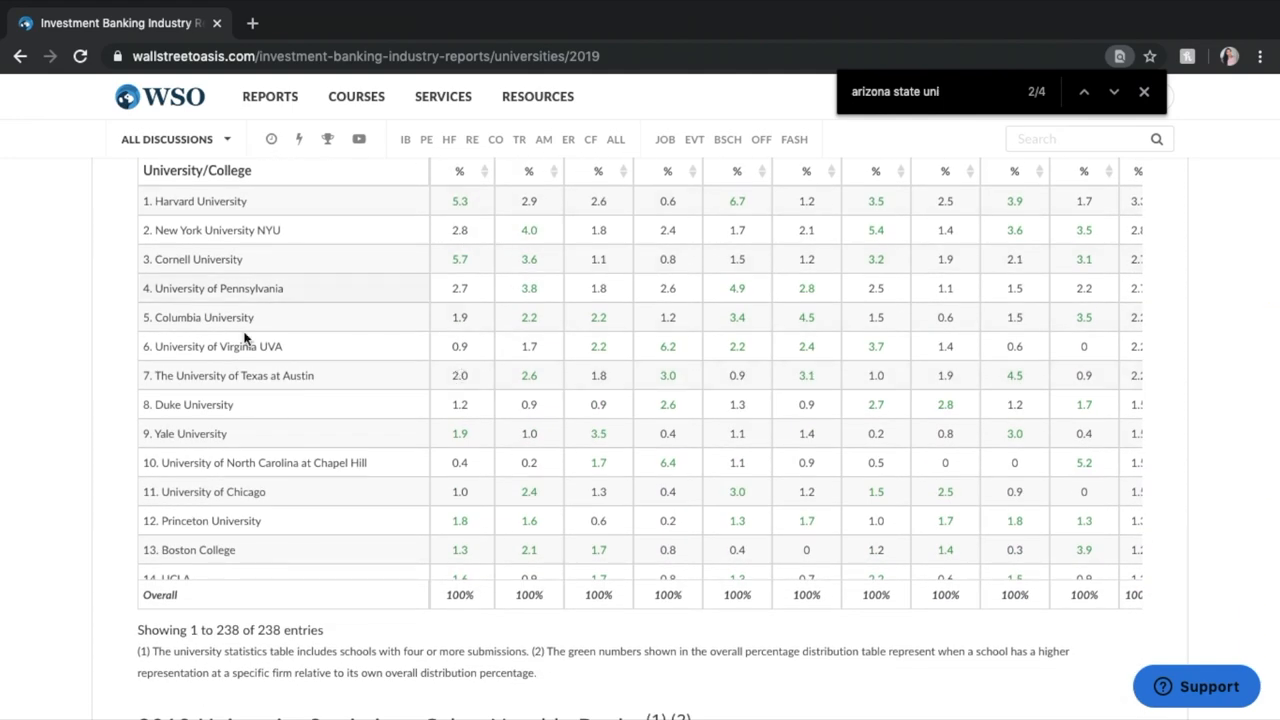
scroll("down", 3)
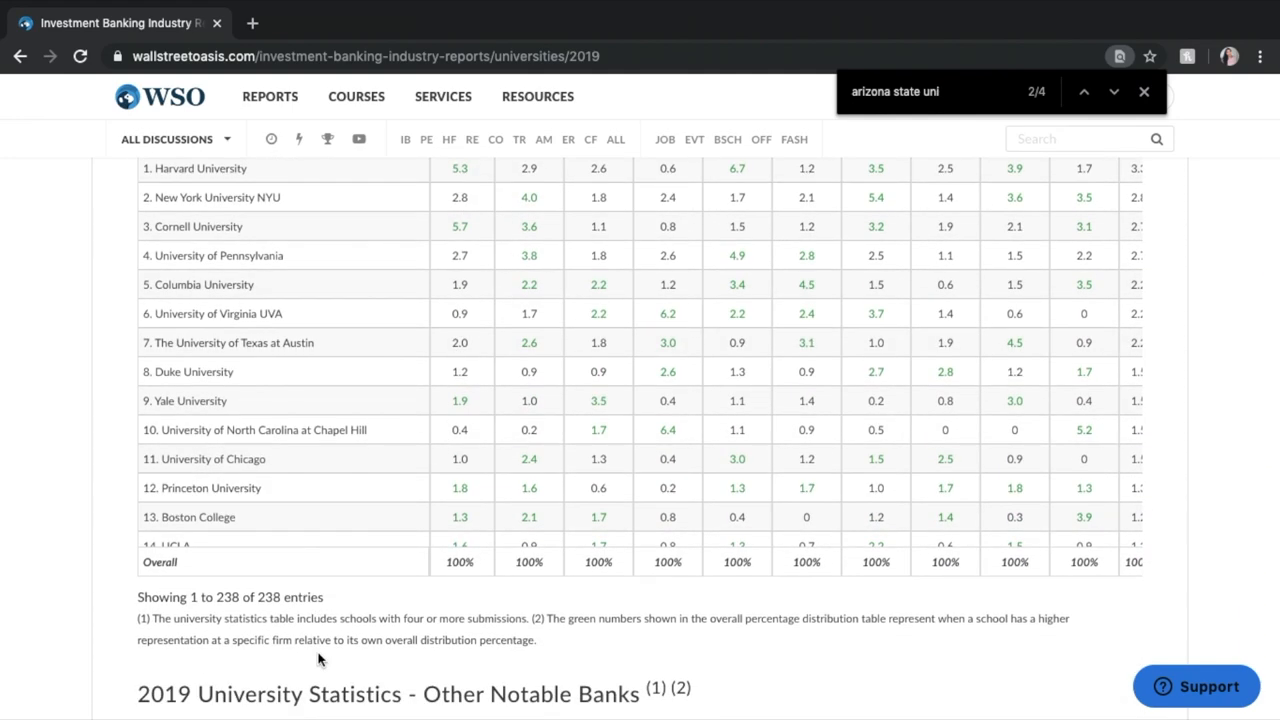
Step: Jump to Arizona State University at row 183 of the 195-entry Other Notable Banks table
scroll("down", 3)
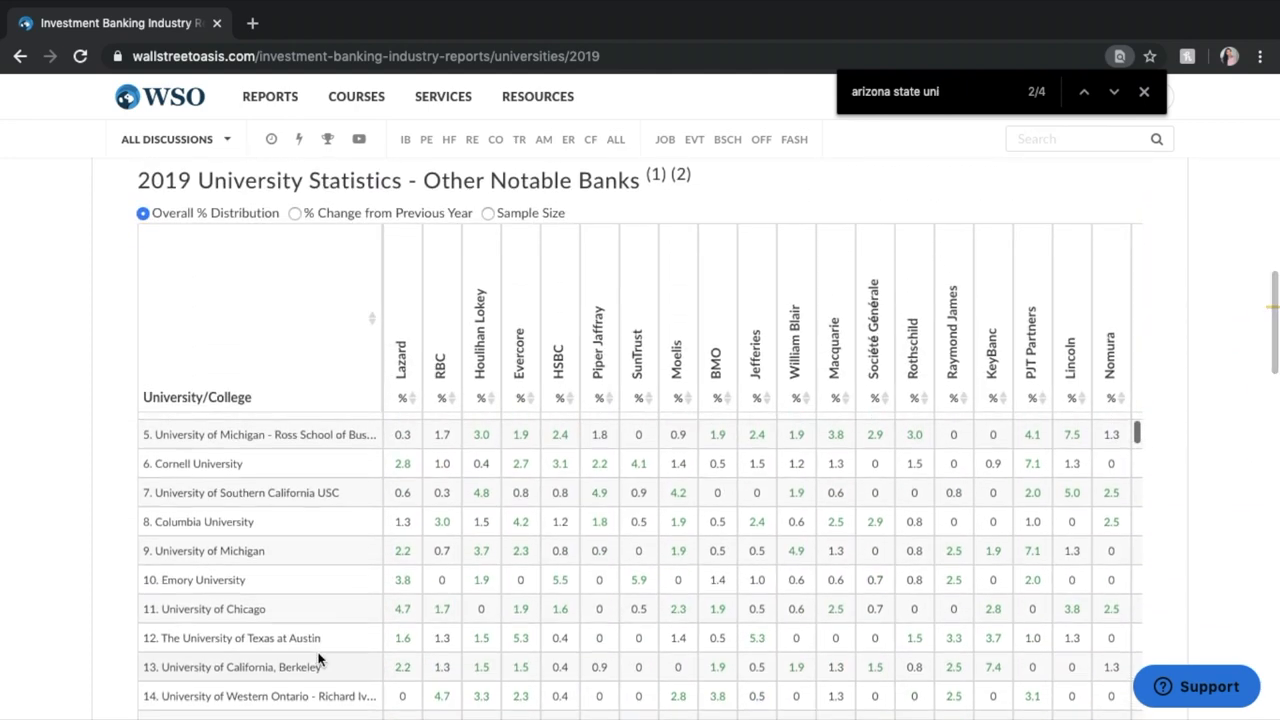
scroll("up", 3)
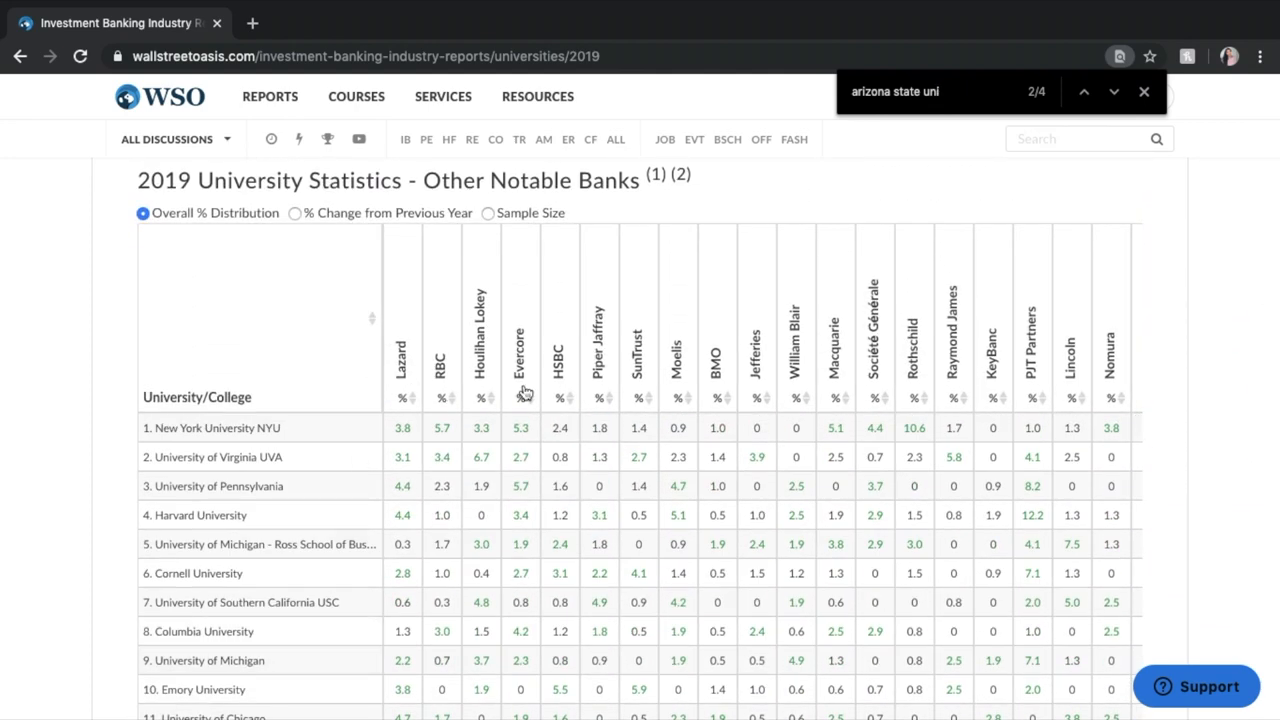
scroll("down", 3)
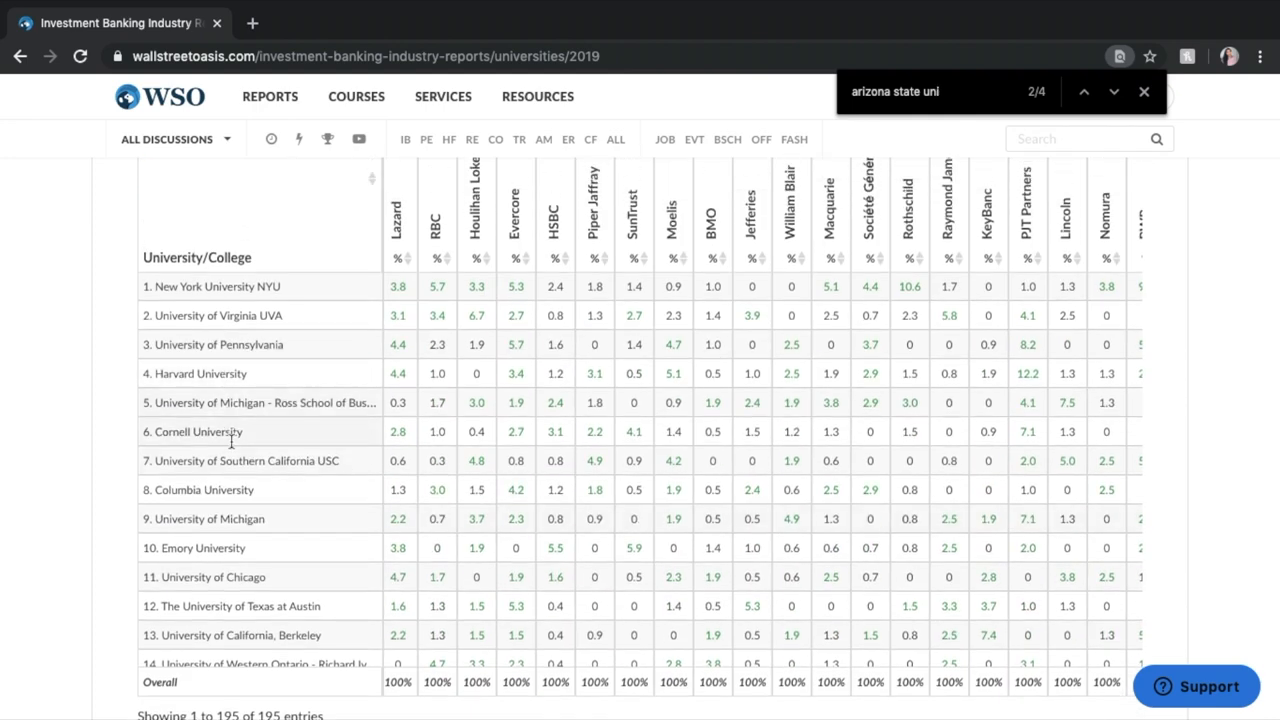
scroll("down", 3)
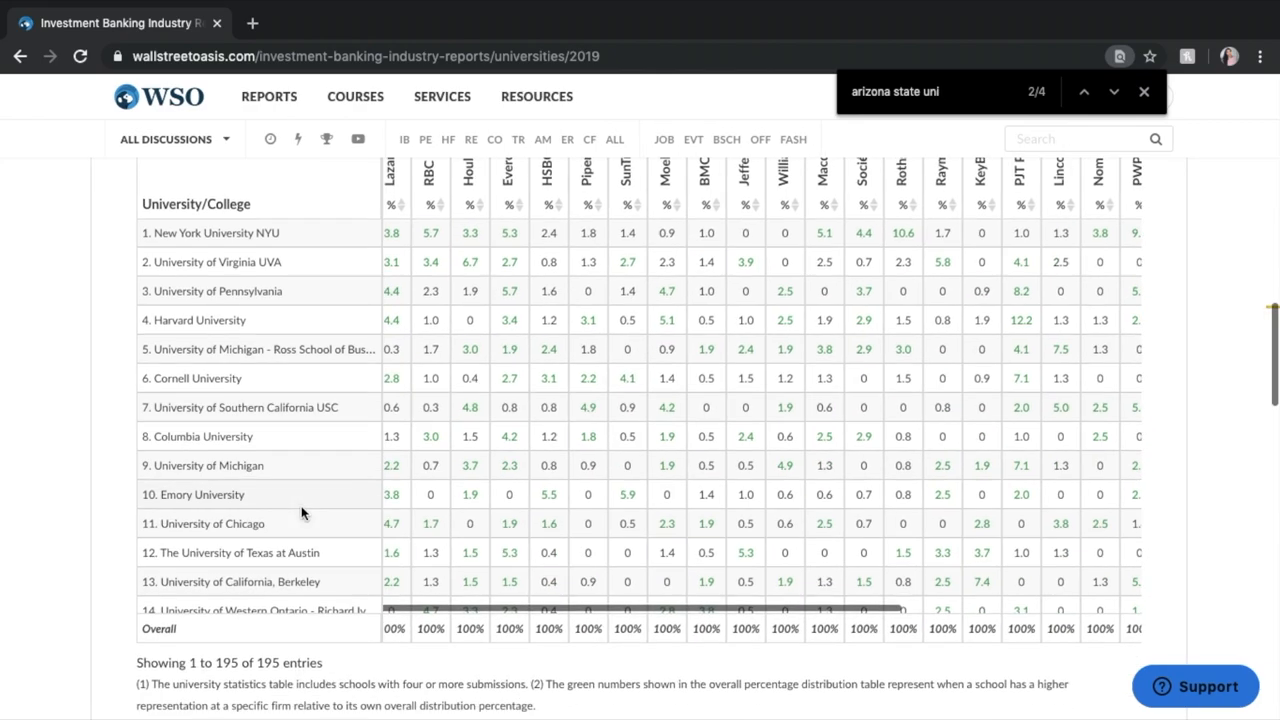
scroll("down", 3)
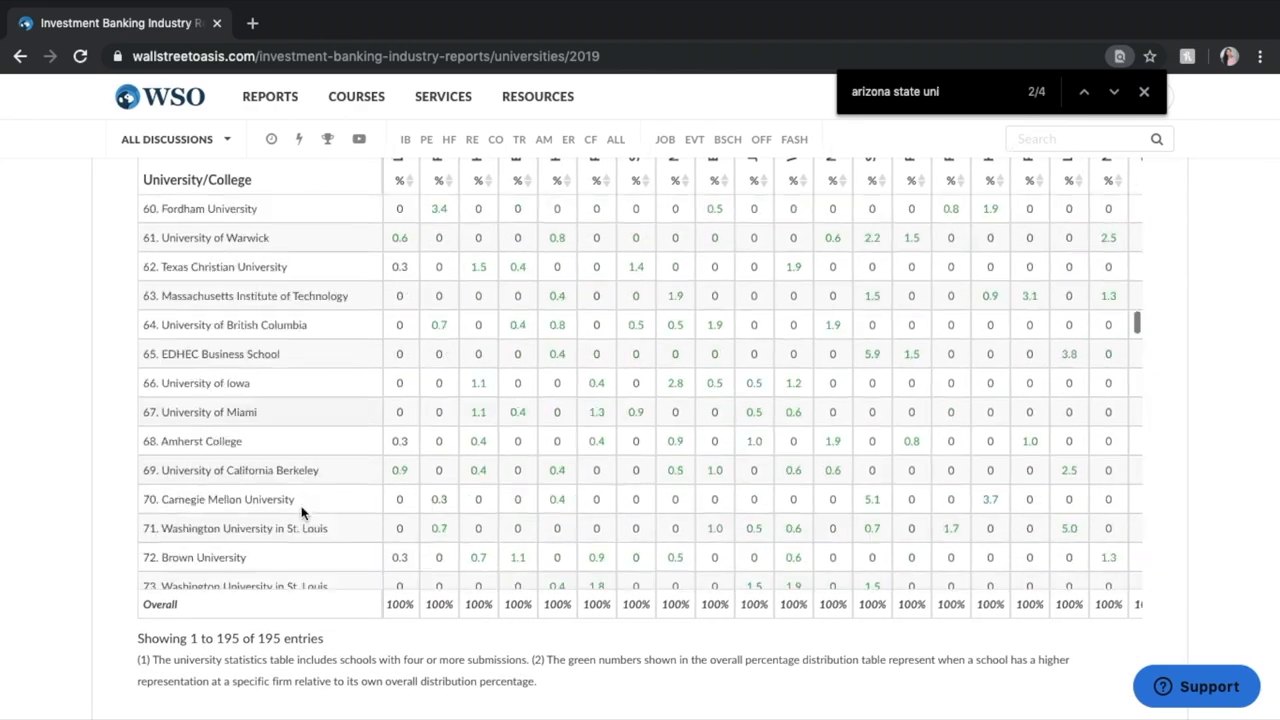
left_click(1114, 91)
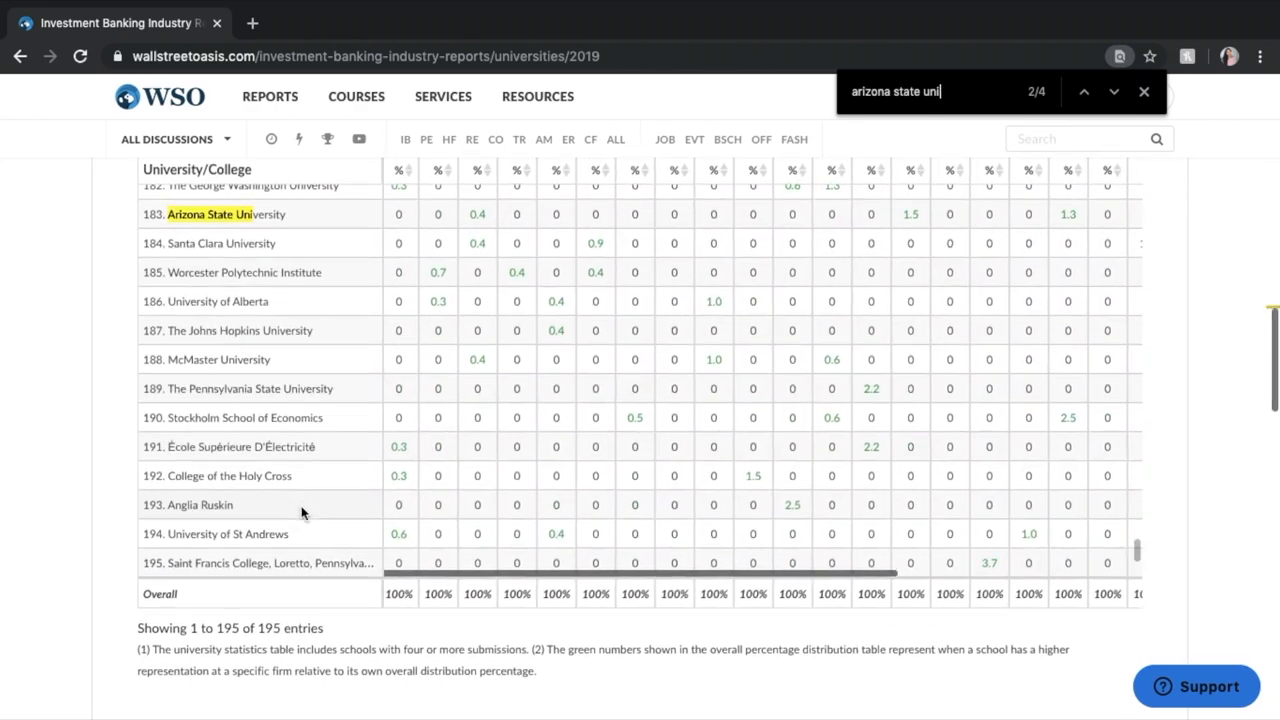
Step: Scan the Other Notable Banks rows and side-scroll to columns like Cowen and Blackstone
scroll("down", 3)
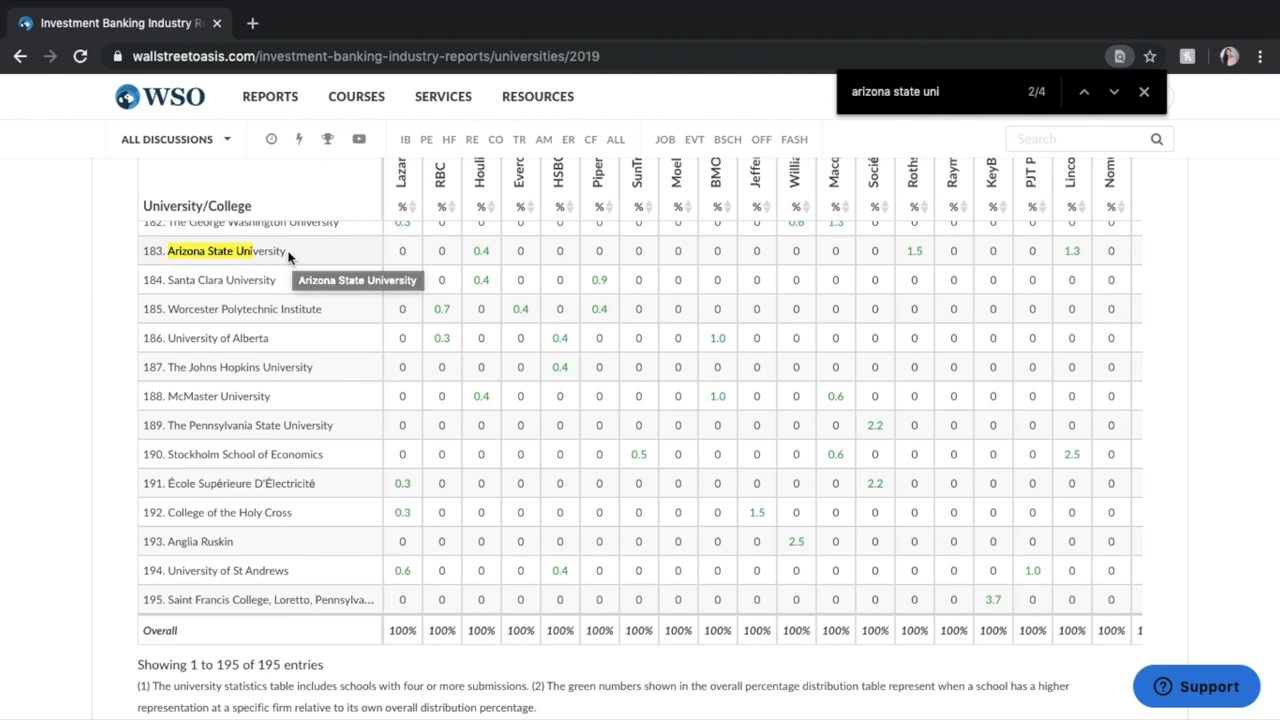
scroll("up", 3)
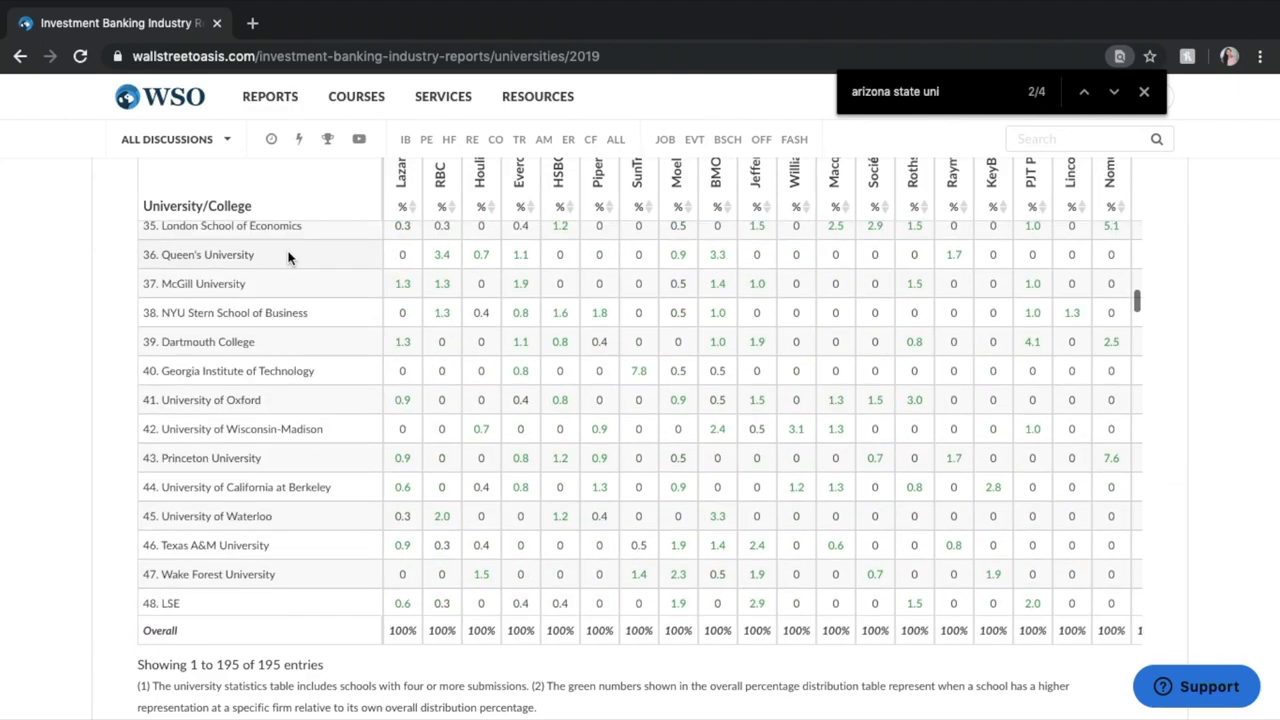
scroll("up", 3)
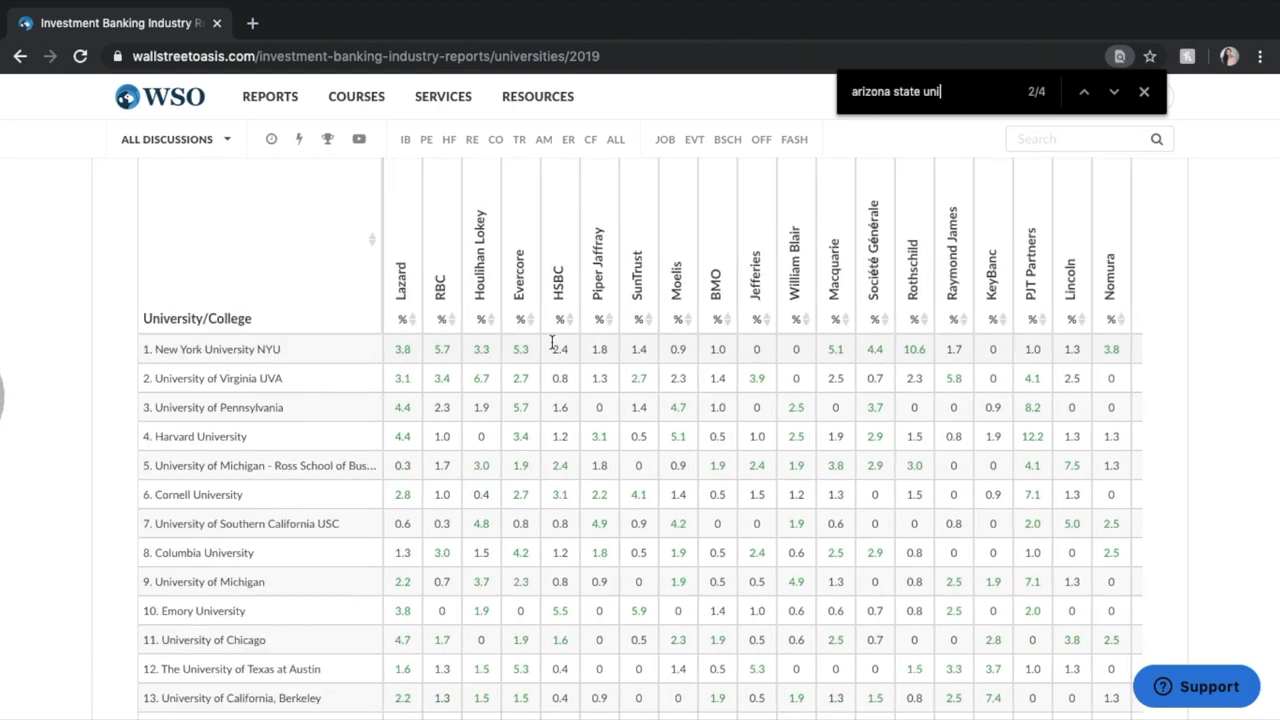
scroll("down", 3)
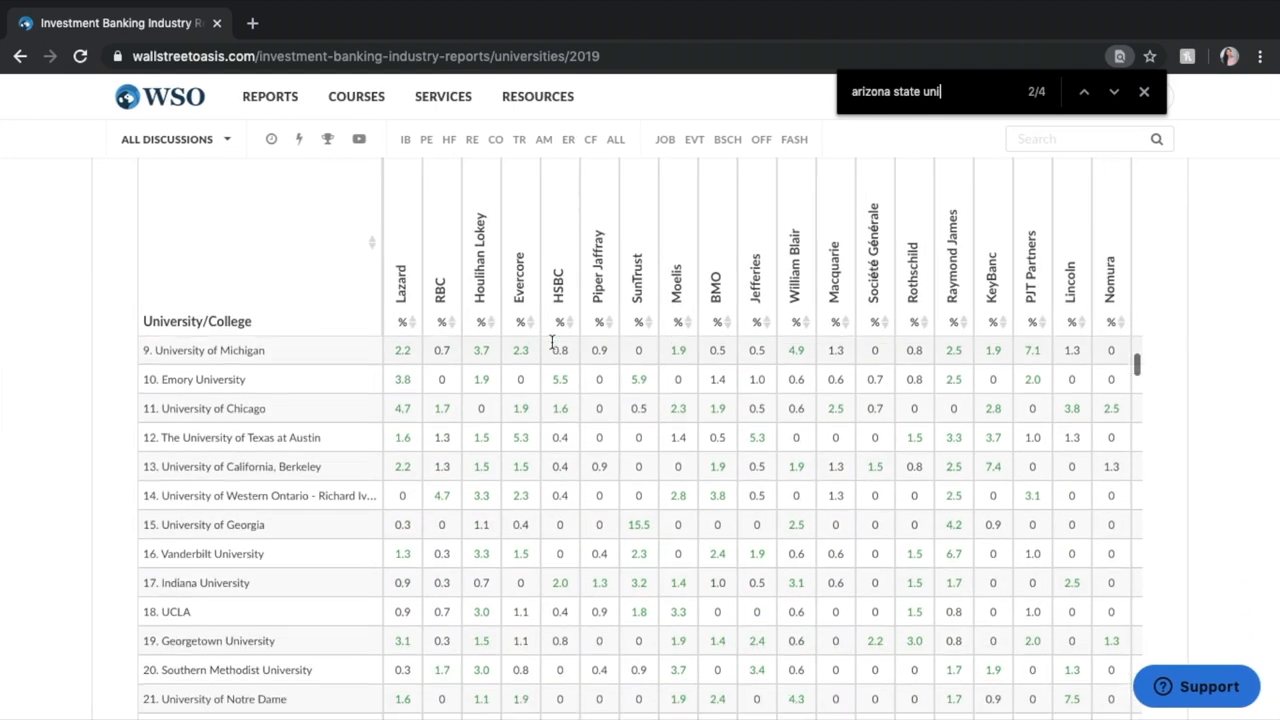
scroll("up", 3)
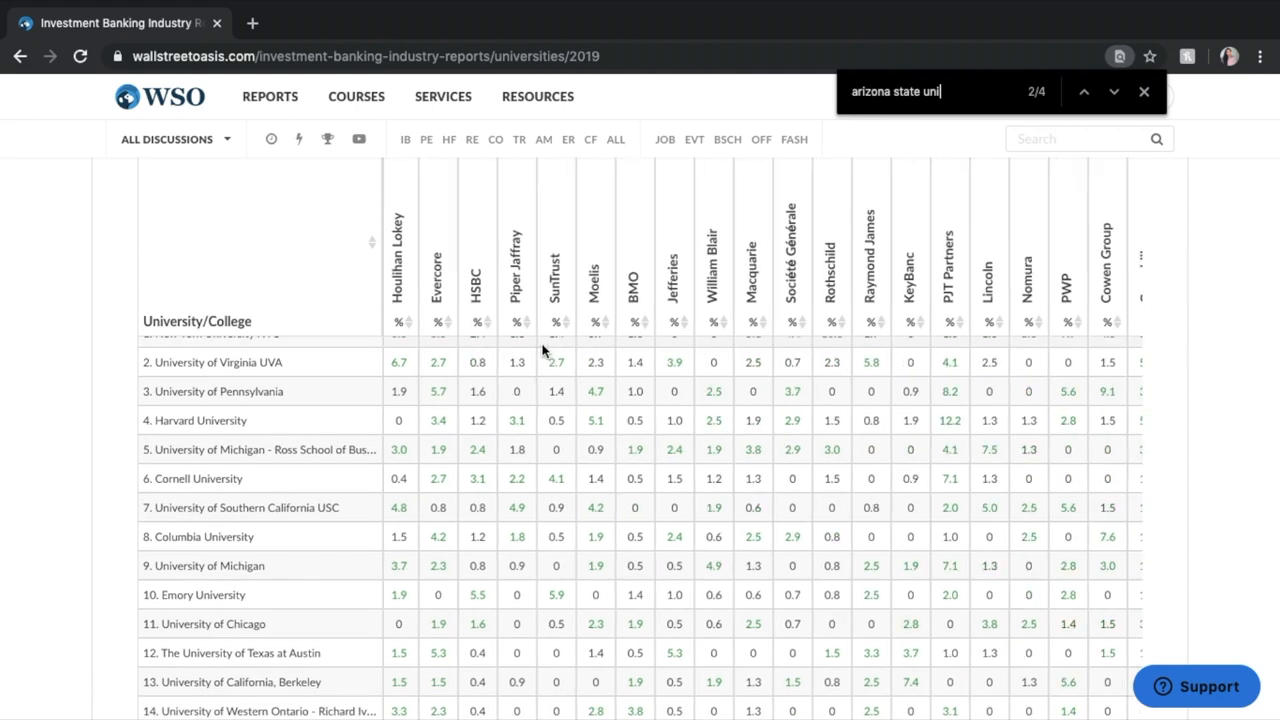
scroll("right", 3)
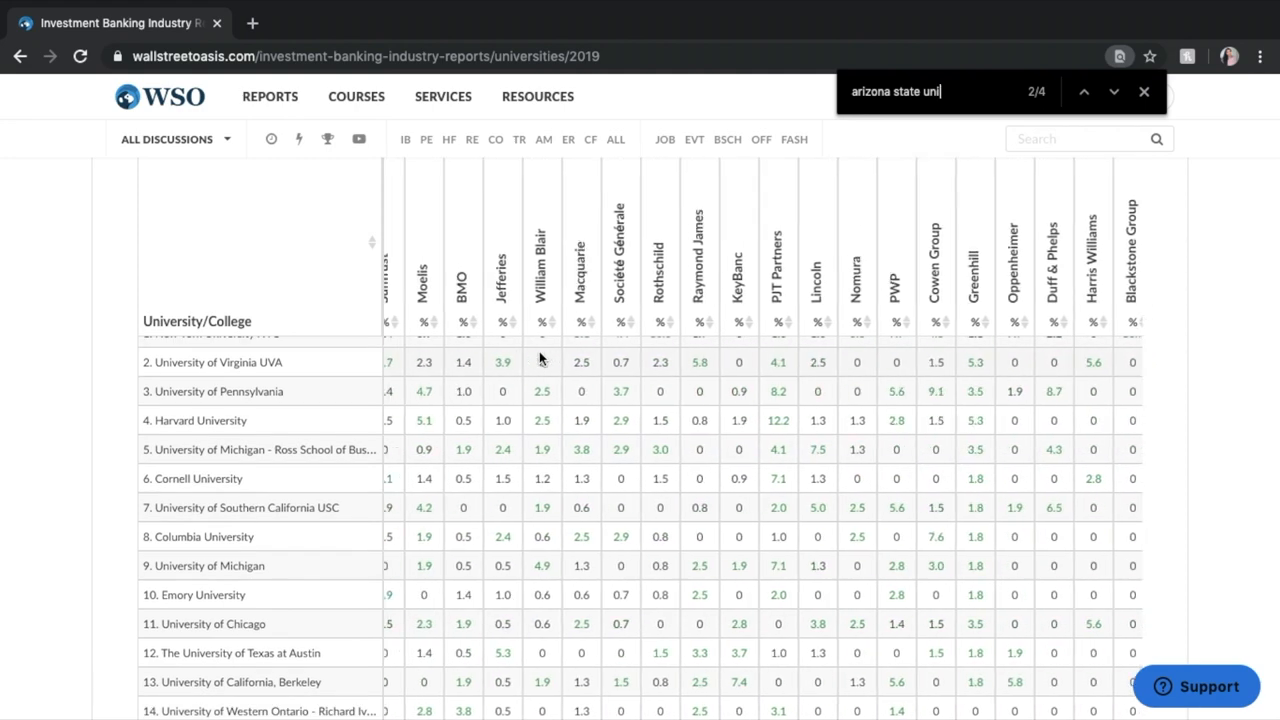
scroll("left", 3)
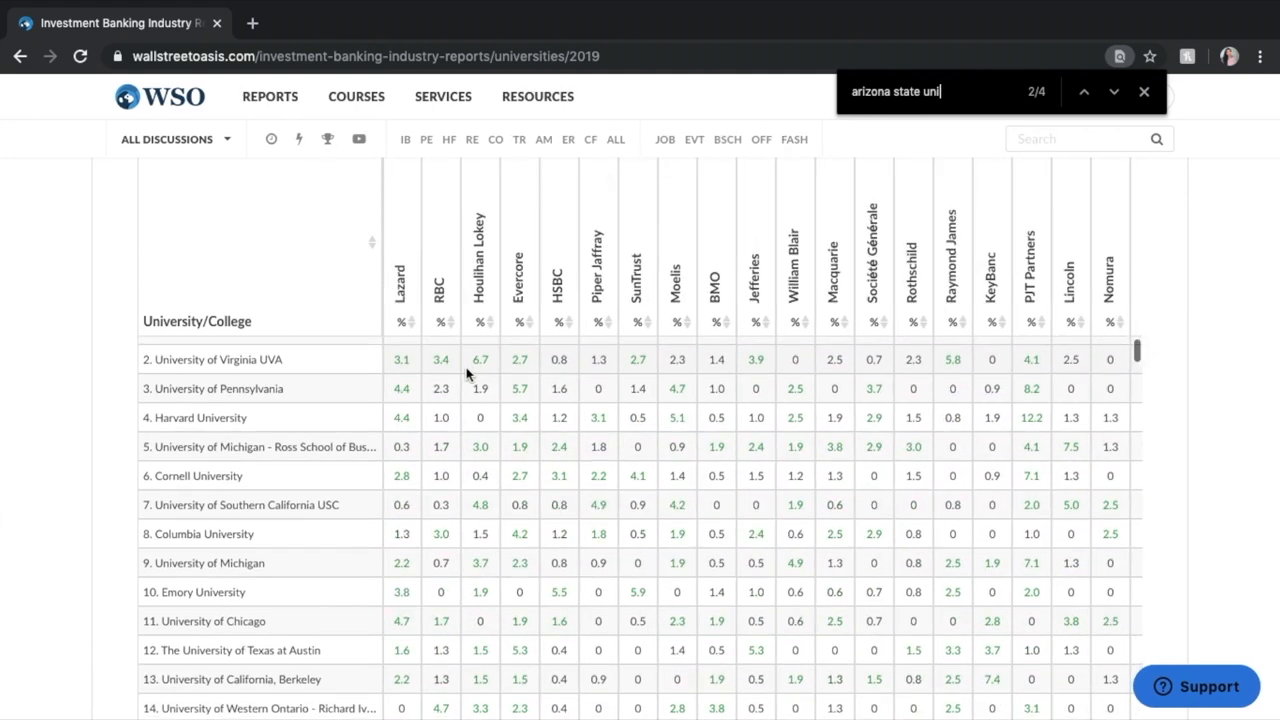
scroll("down", 3)
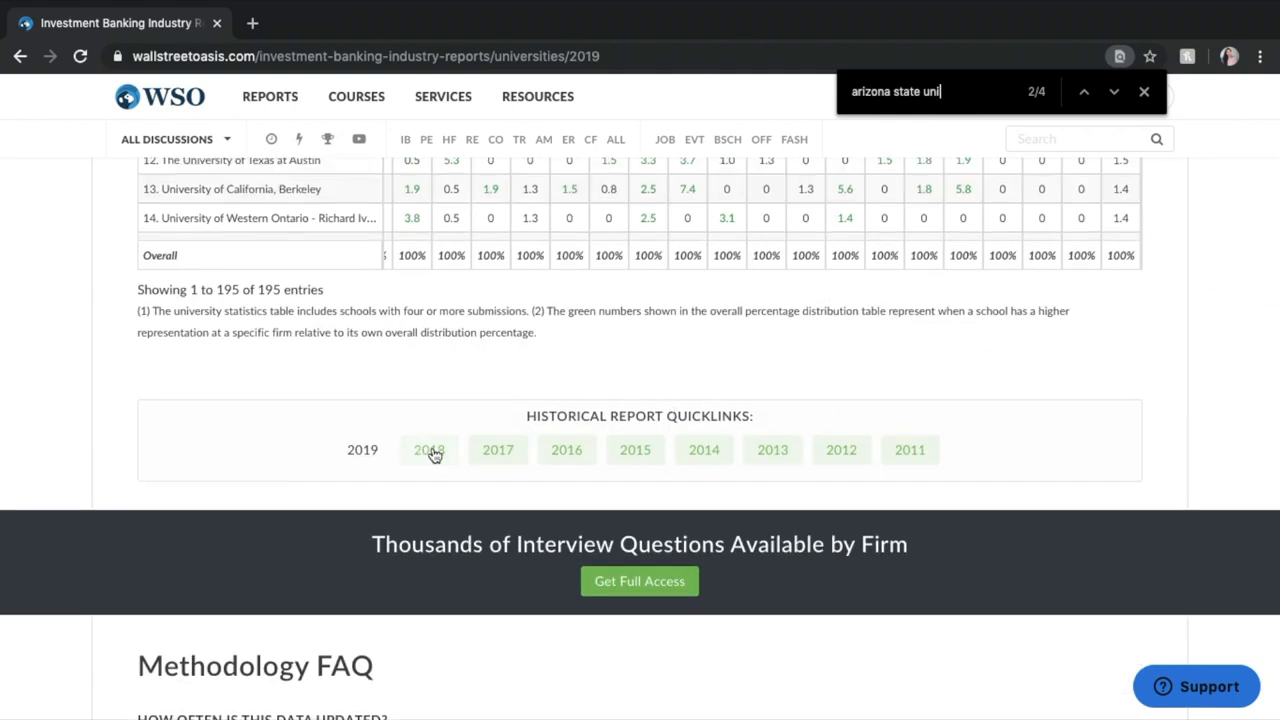
mouse_move(383, 465)
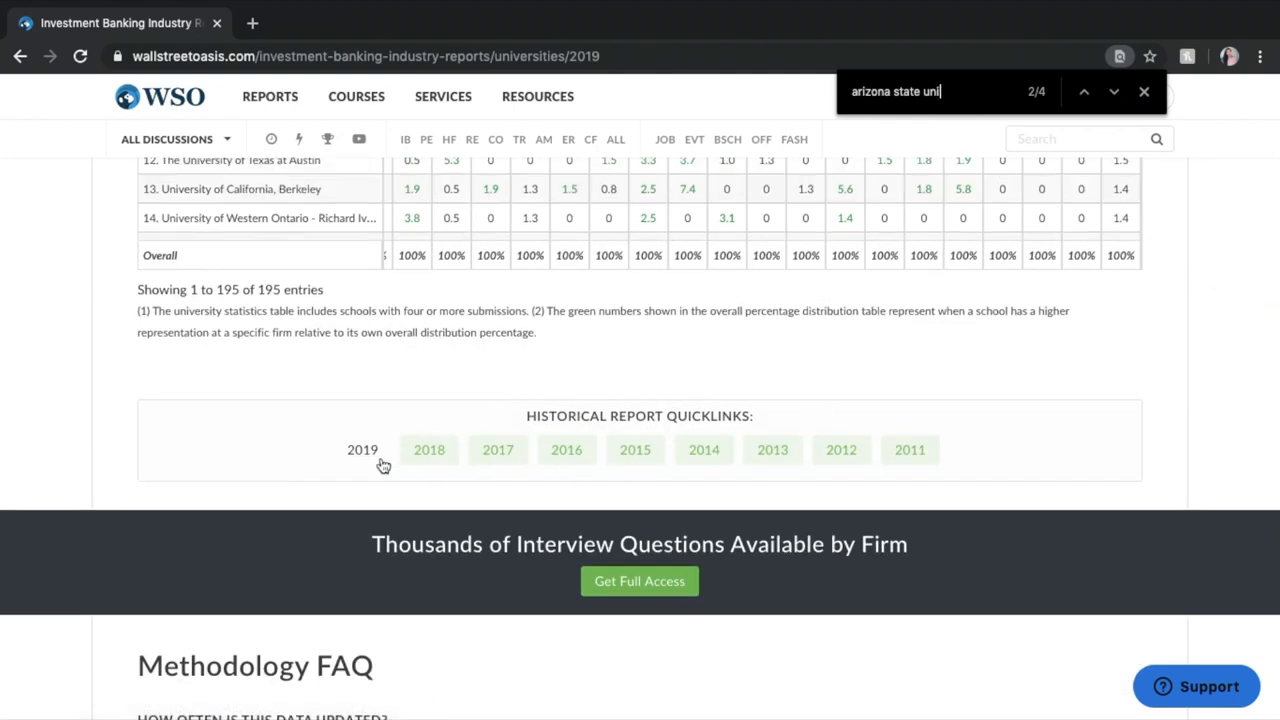
Step: Glance at the historical report links, then return to the Harvard, NYU, Cornell top rows
scroll("down", 3)
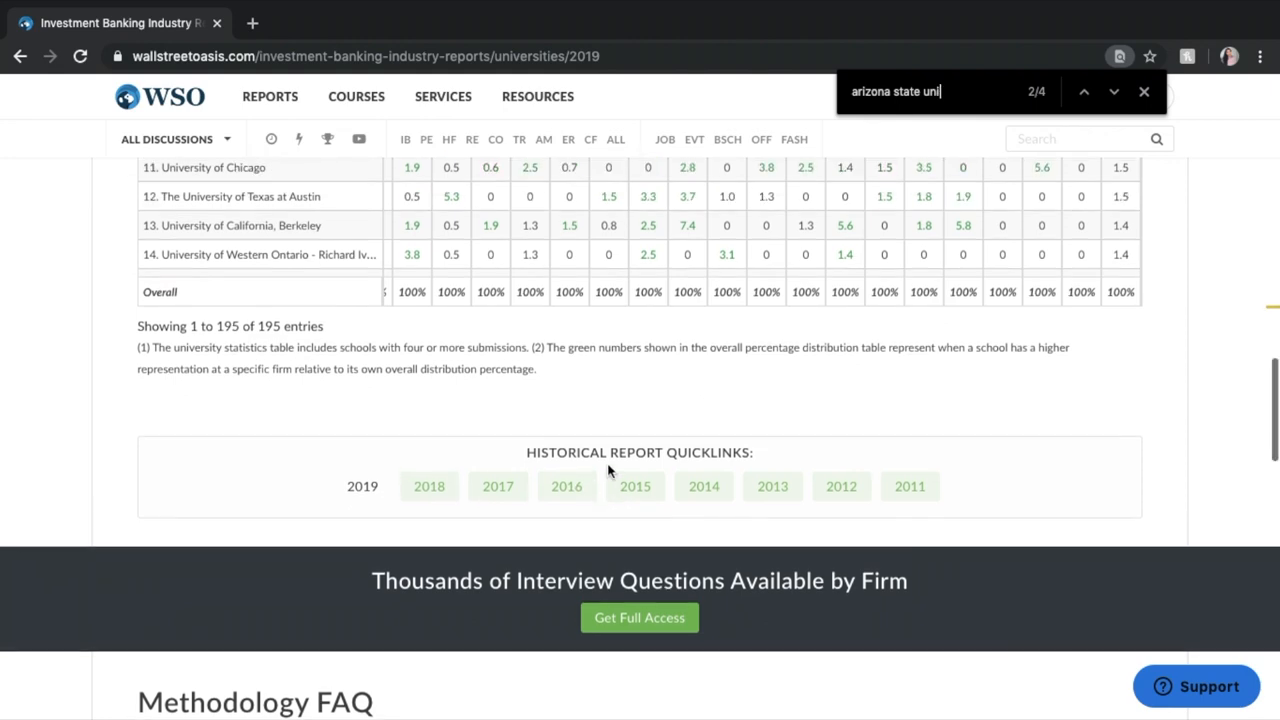
scroll("up", 3)
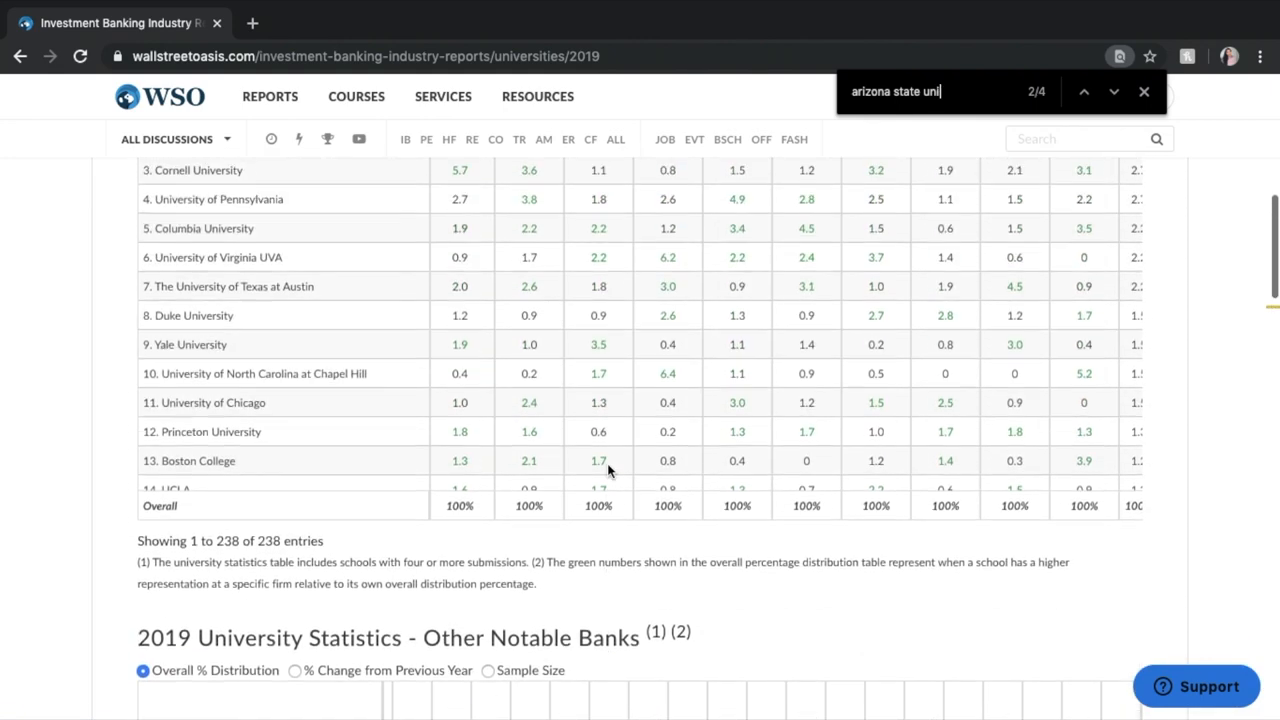
scroll("up", 3)
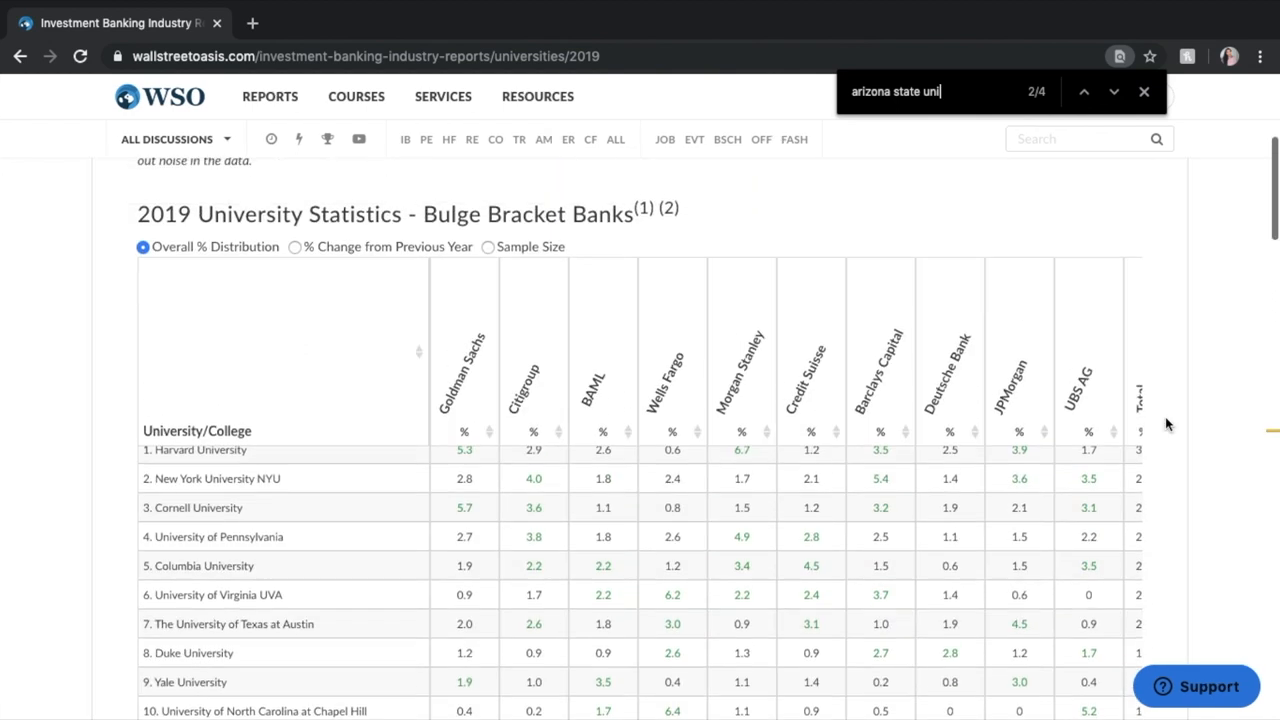